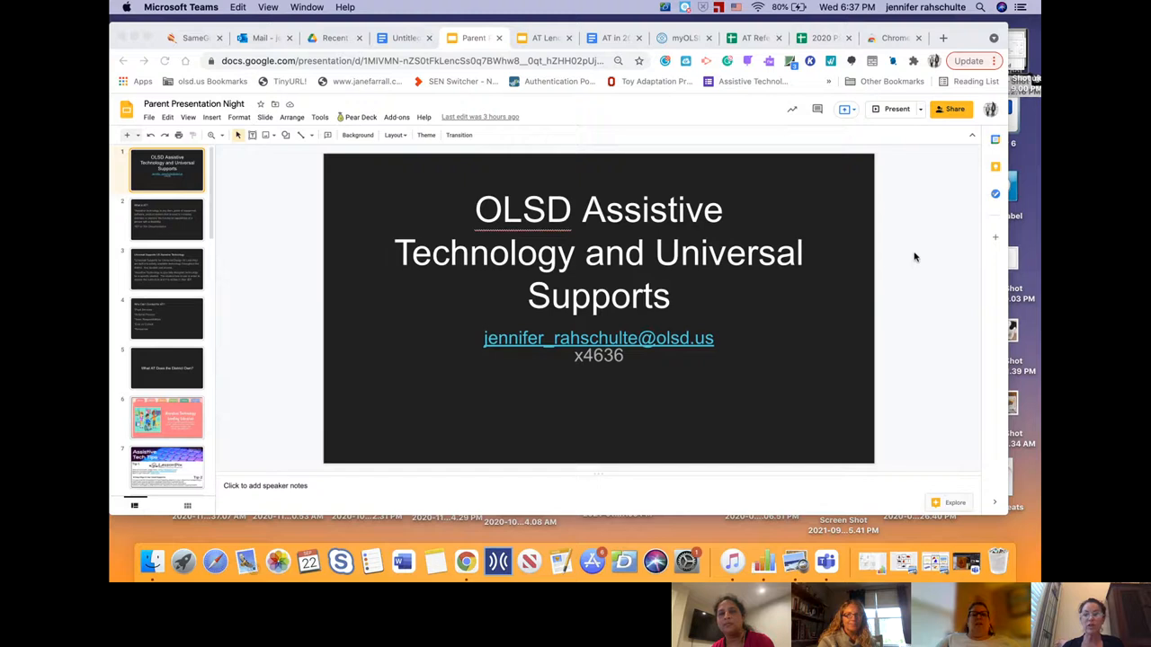
mouse_move(955, 266)
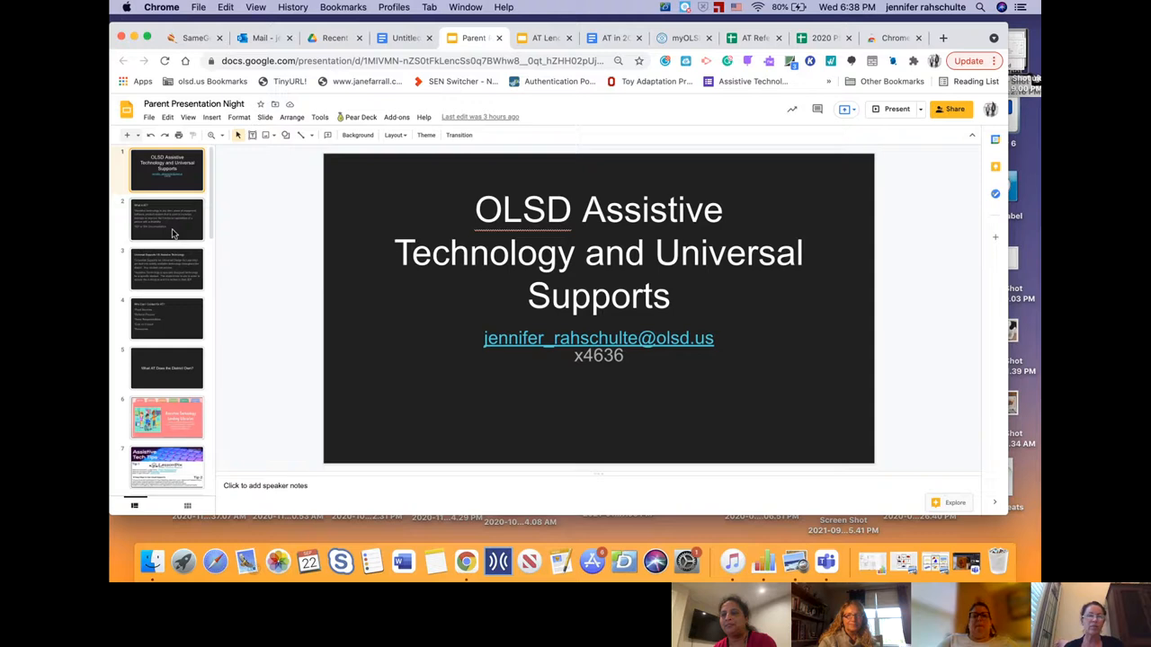
- Show slide 2, the What is AT? definition slide
click(168, 219)
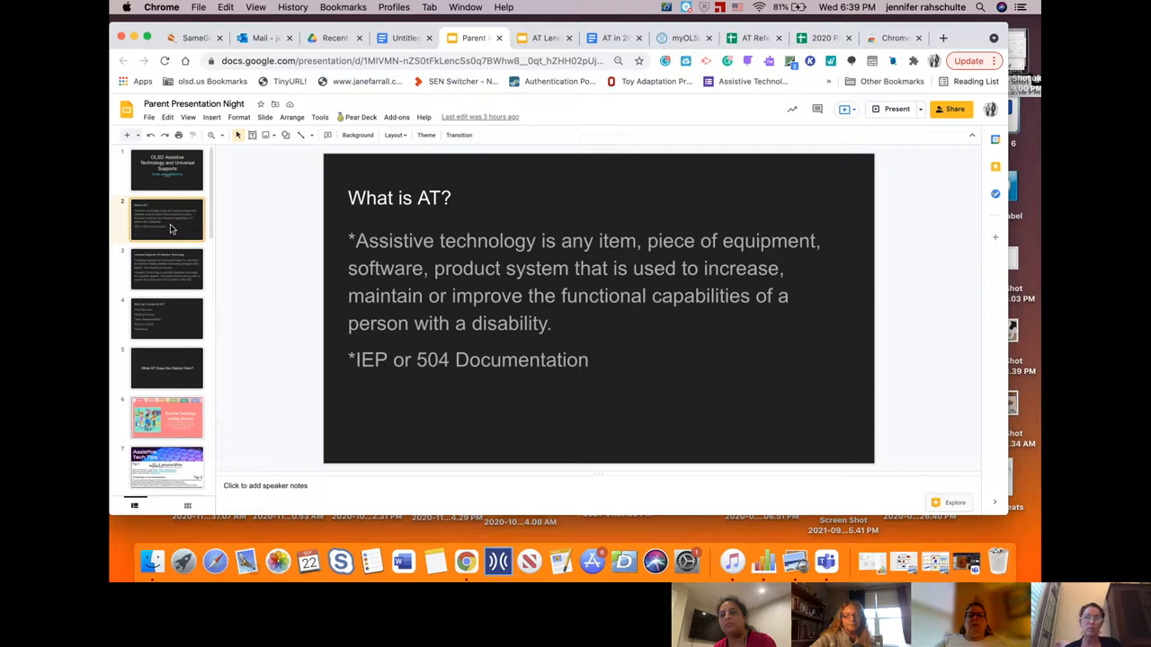
- Show slide 3, Universal Supports VS Assistive Technology
click(165, 269)
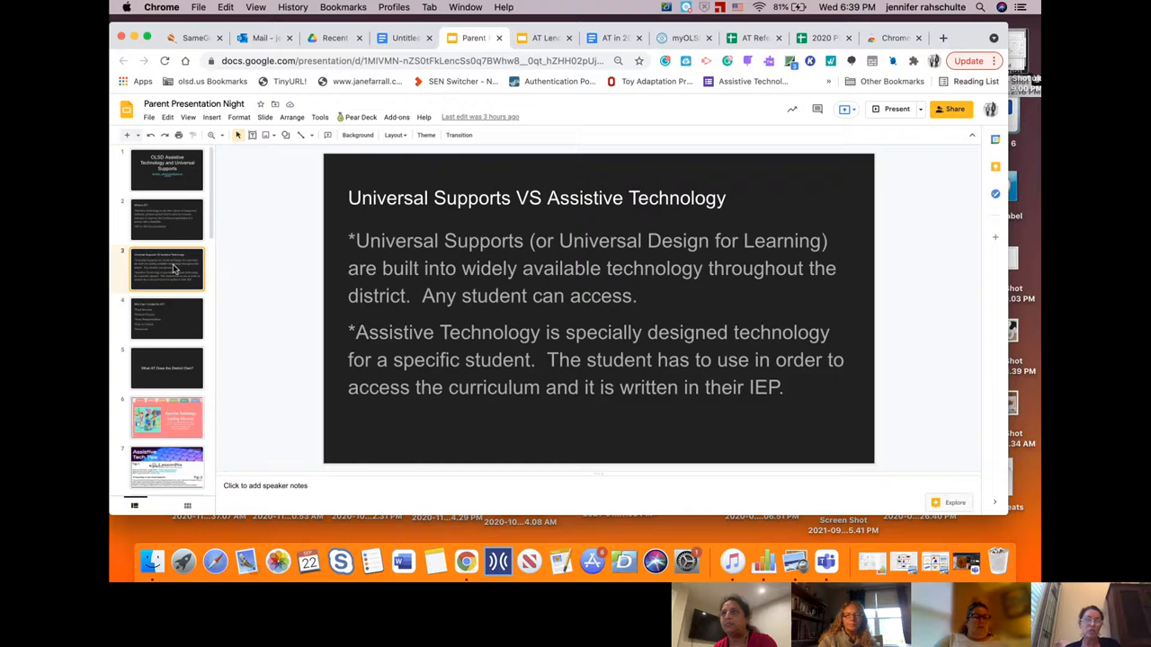
- Show slide 4, Who Can I Contact for AT?
click(165, 317)
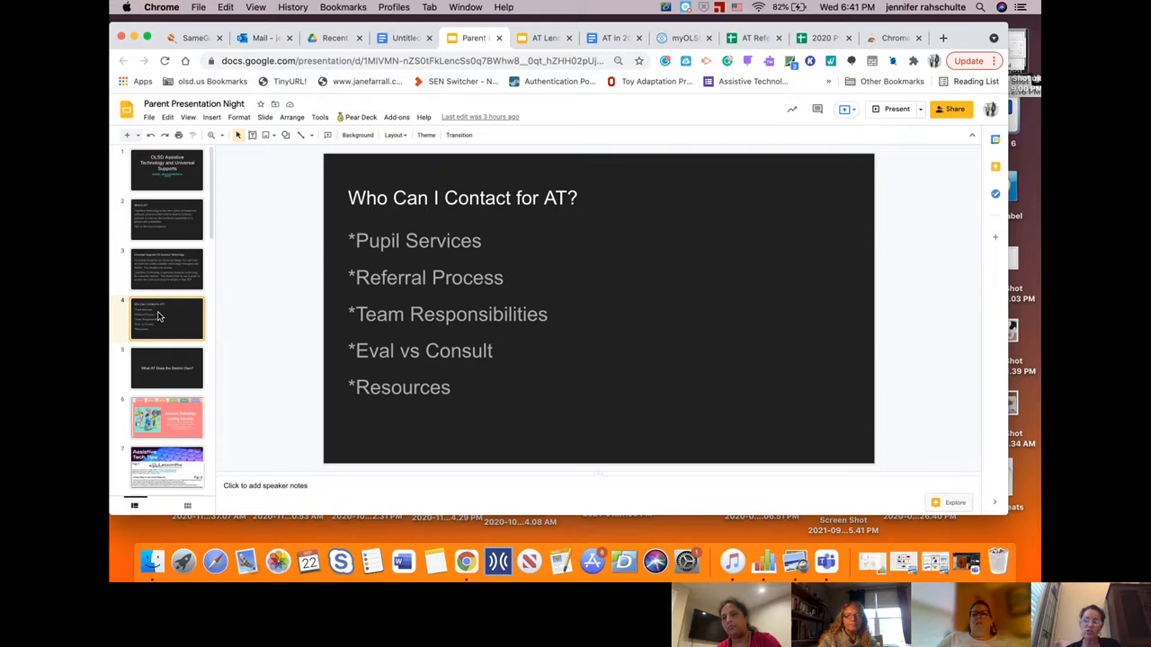
- Show slide 5, What AT Does the District Own?, and move the filmstrip further down
click(165, 367)
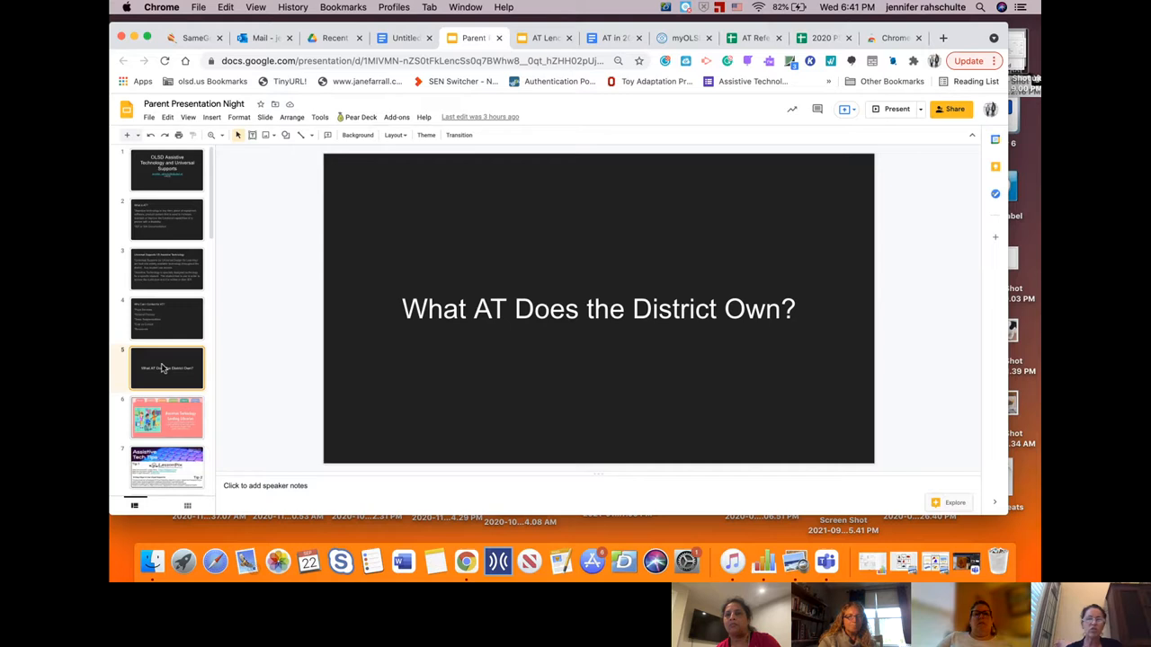
scroll(down, 3)
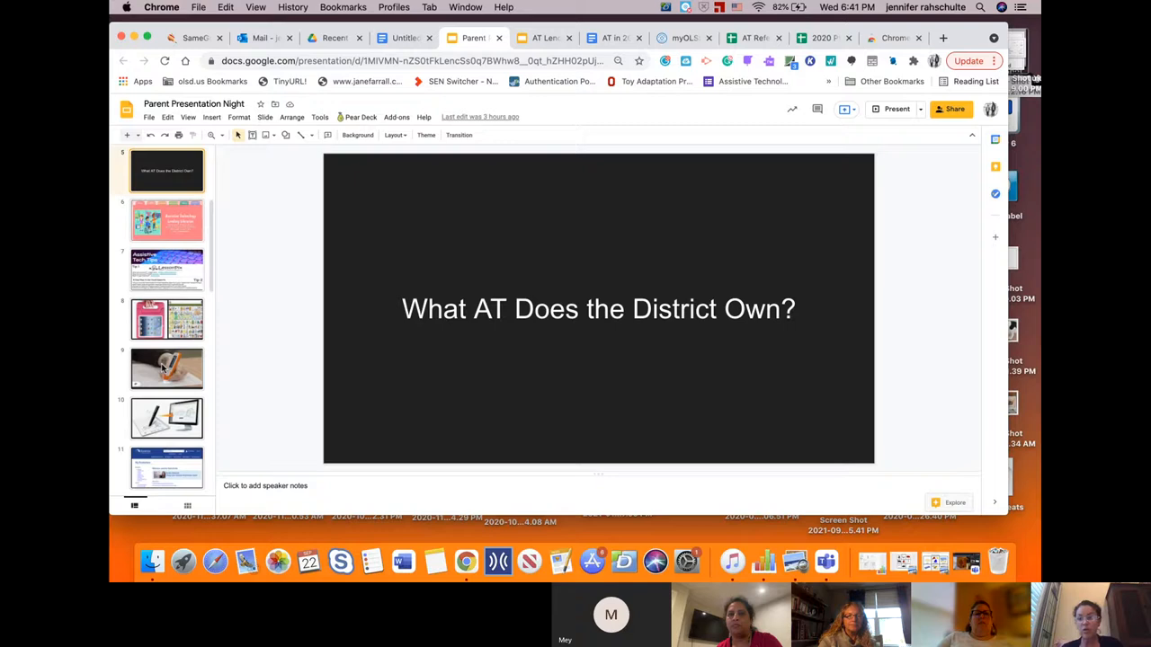
click(165, 219)
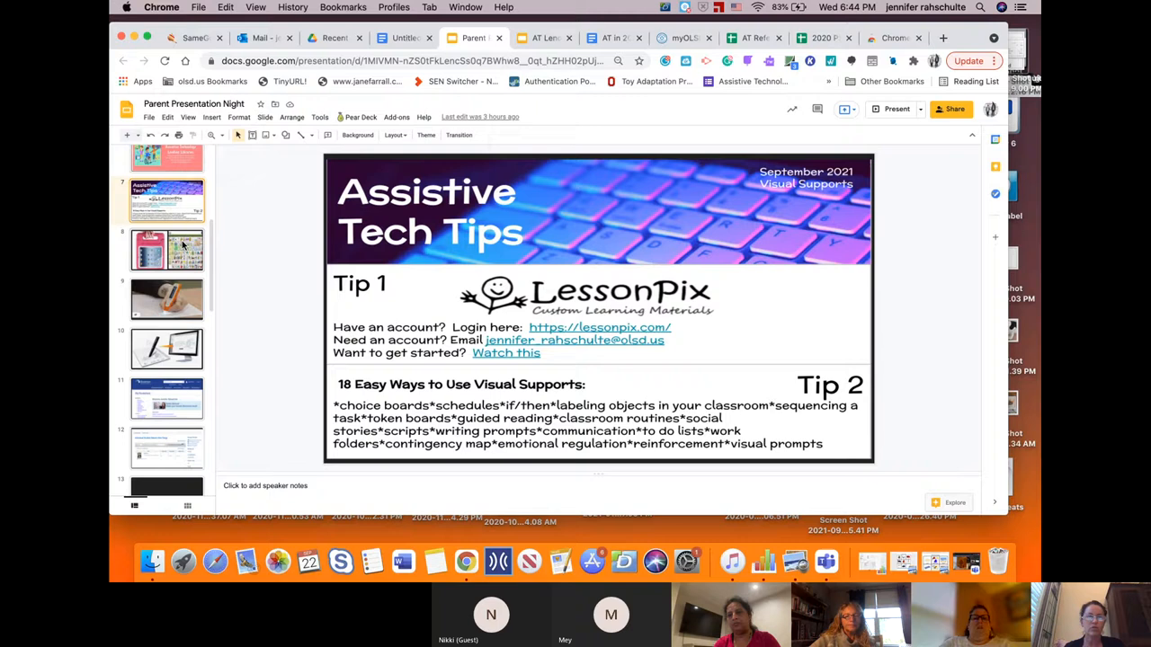
- Show the reading pen slide, then the tablet and picture symbol board slide
click(165, 299)
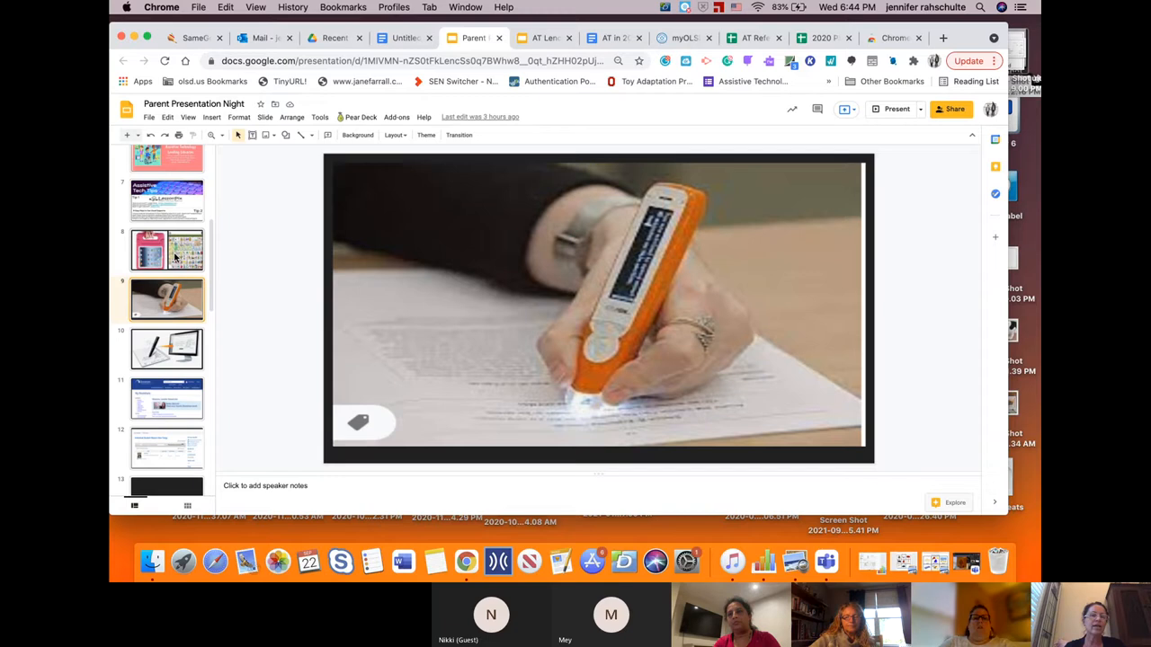
click(166, 248)
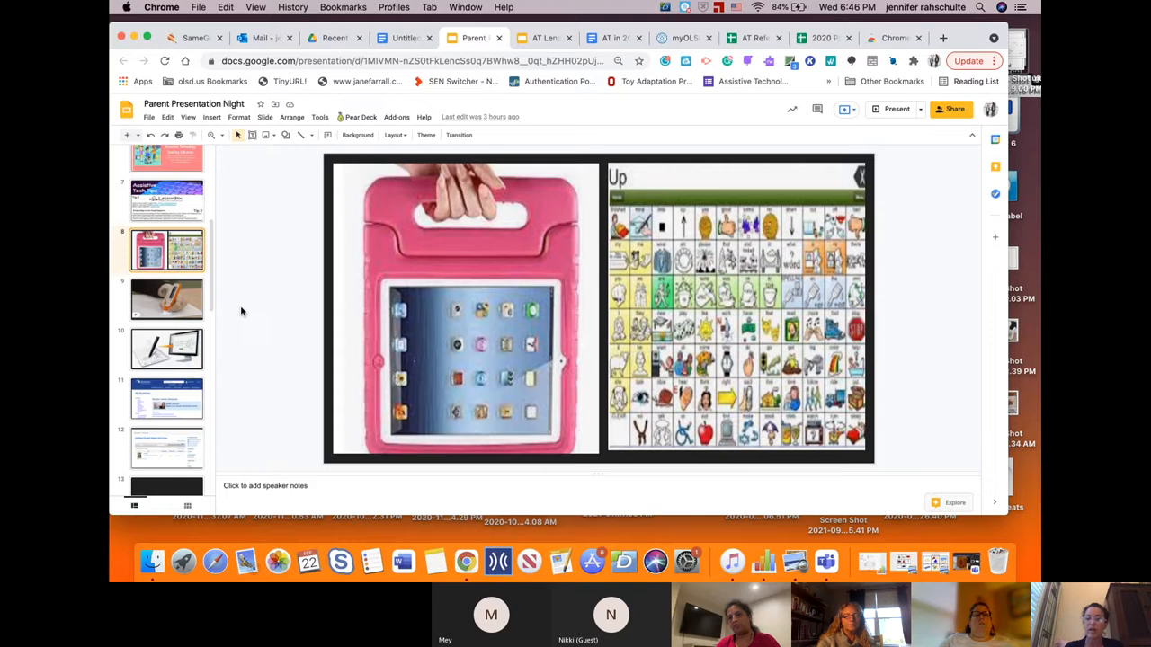
- Return to the reading pen slide, then move on to the digital smart pen slide
click(166, 299)
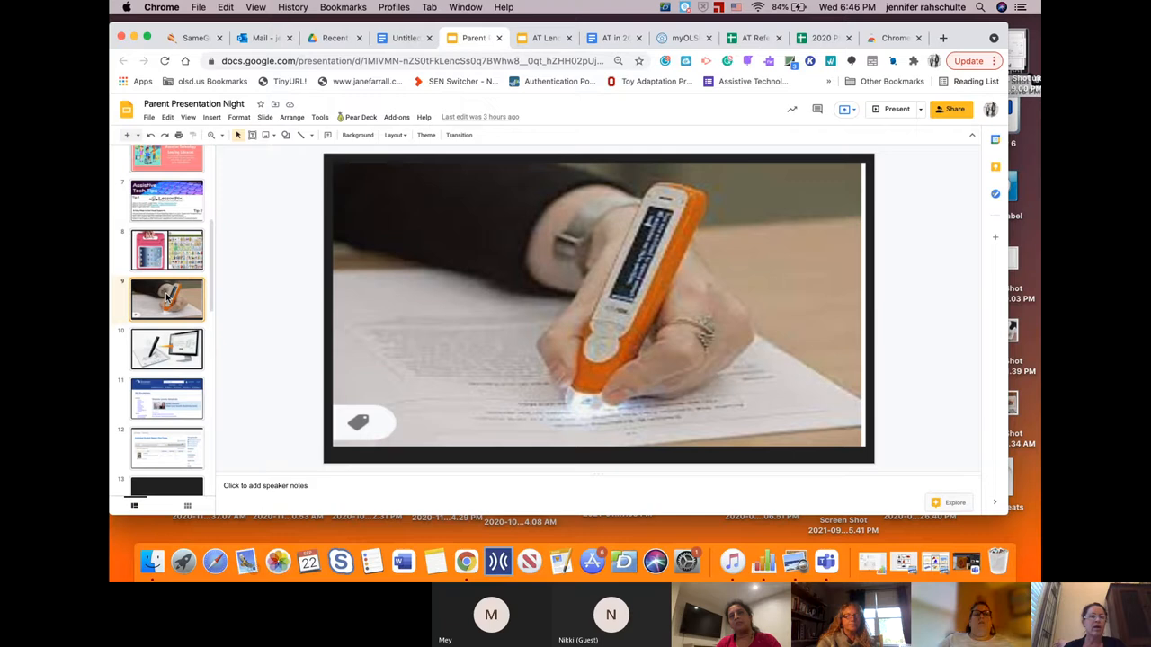
scroll(down, 3)
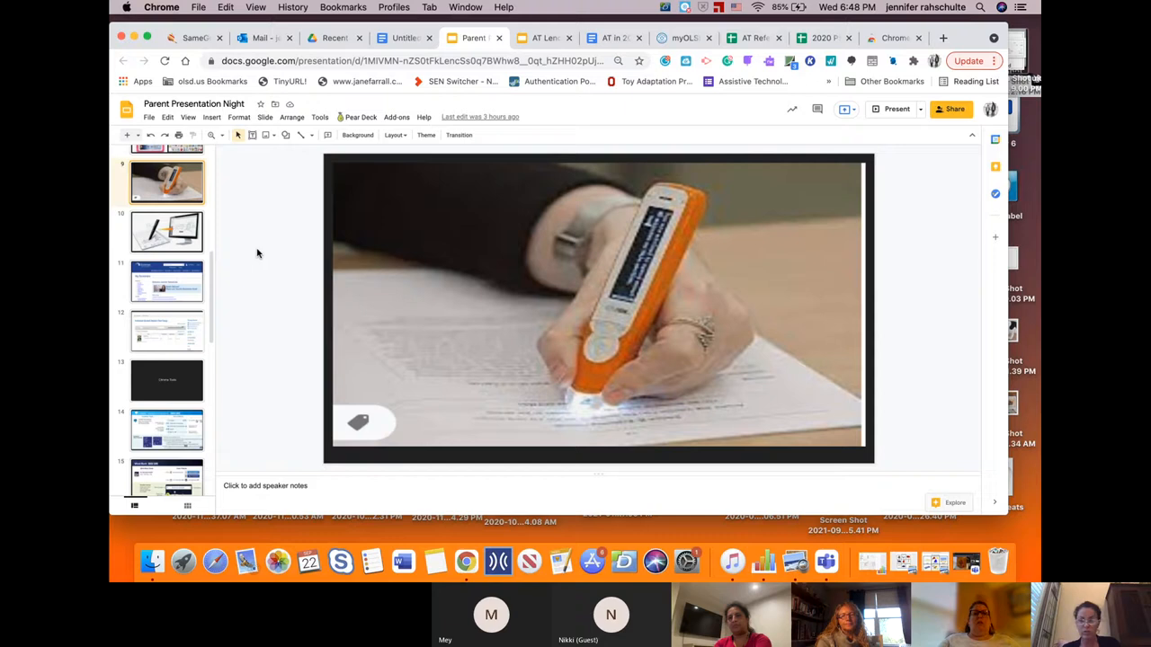
click(165, 232)
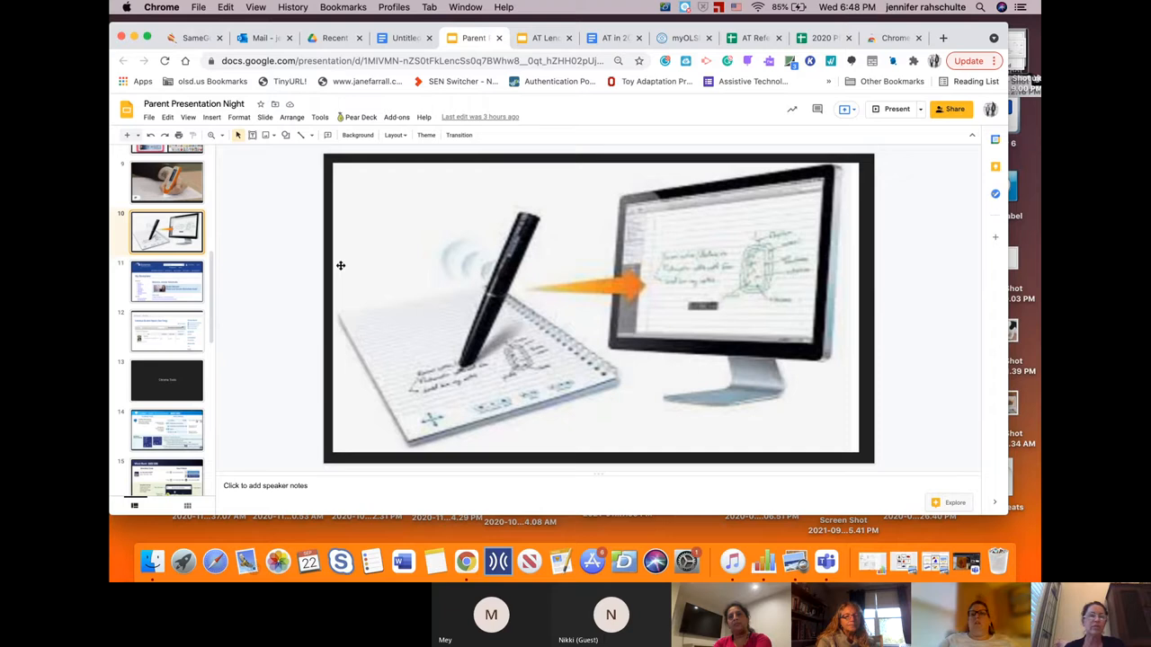
mouse_move(288, 291)
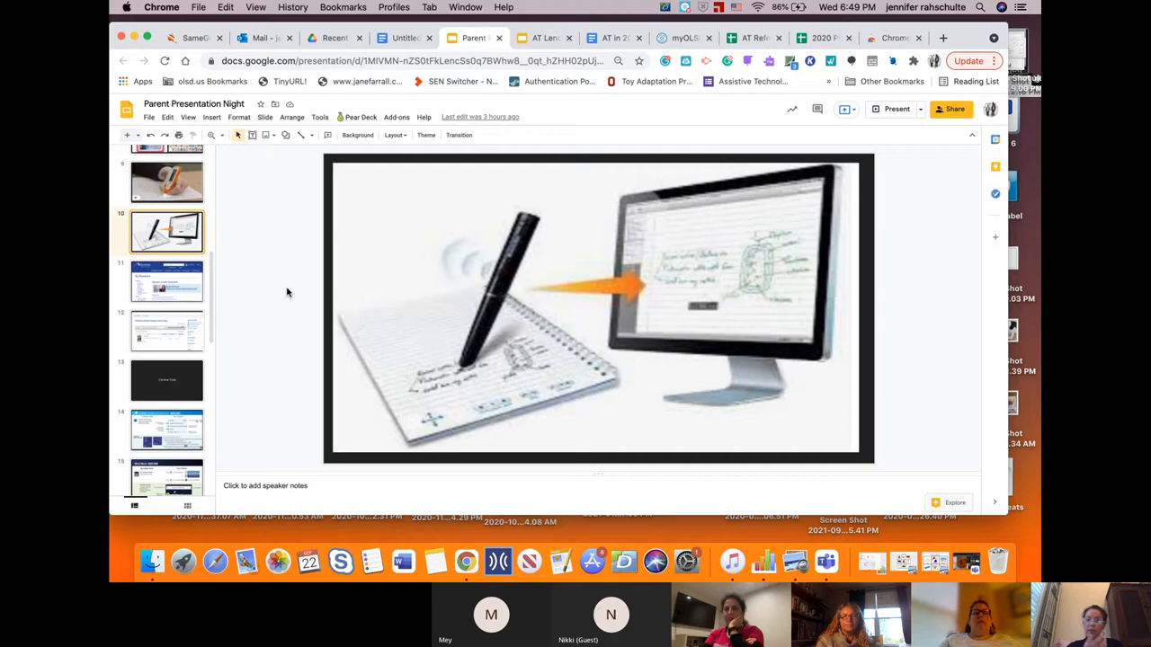
mouse_move(248, 230)
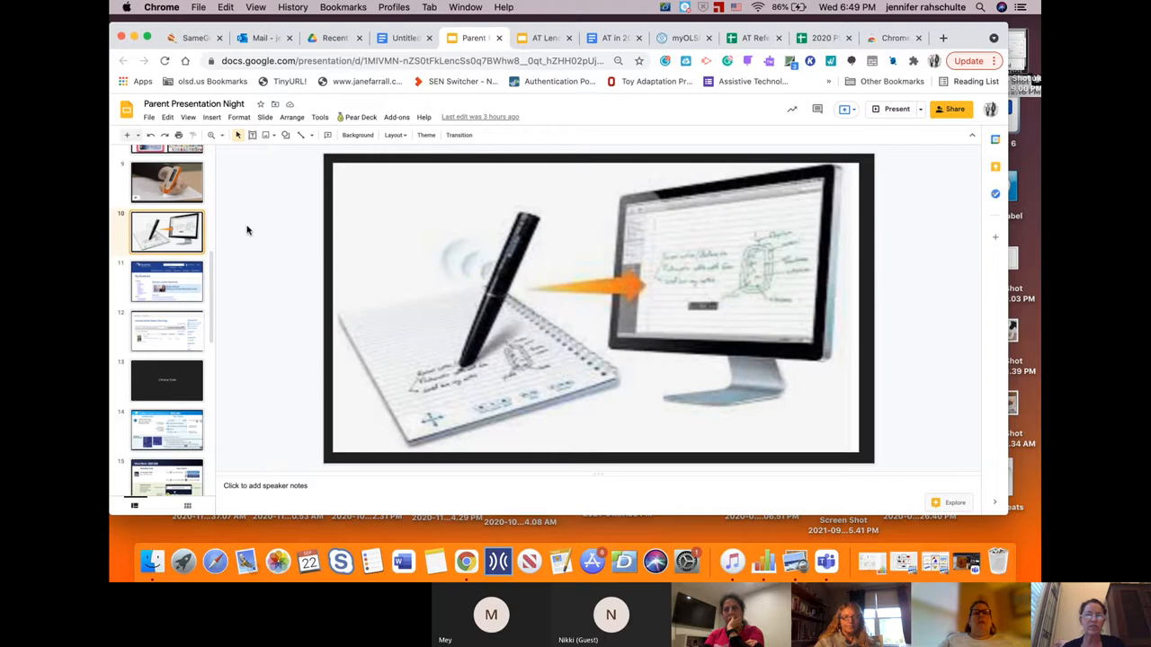
click(166, 280)
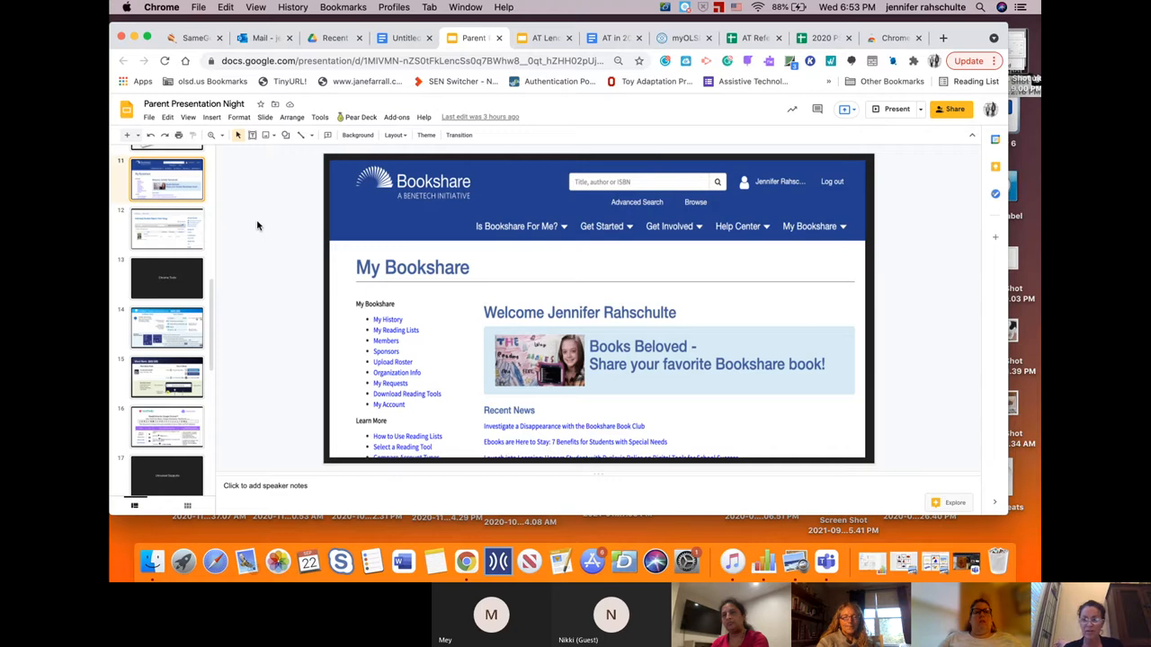
mouse_move(288, 232)
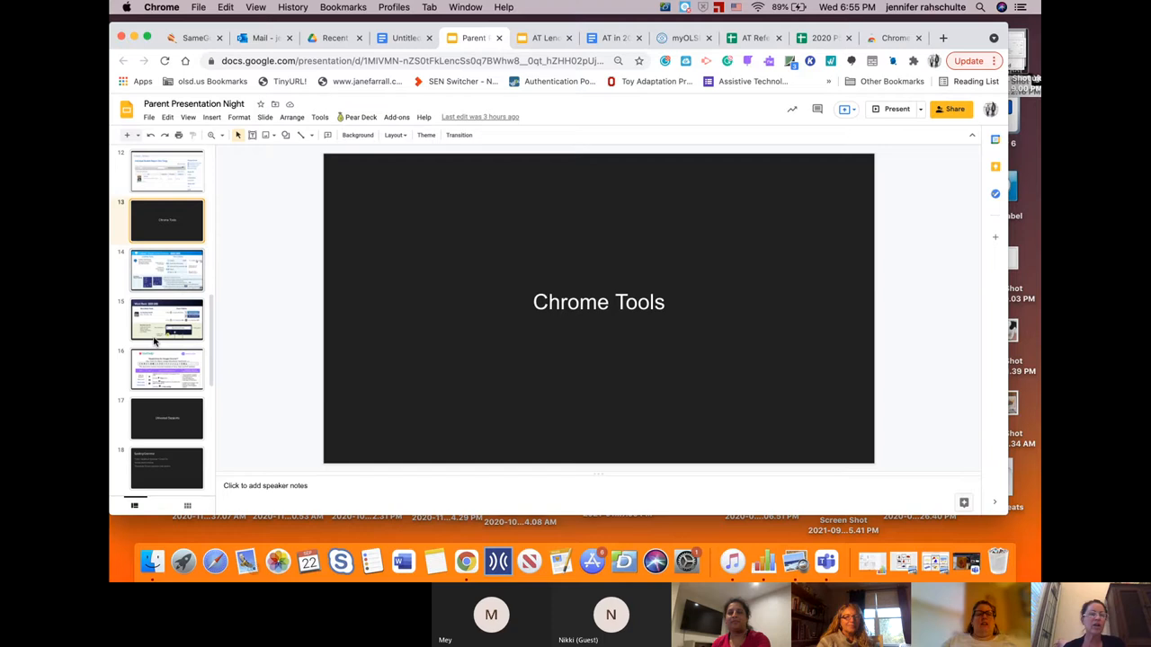
scroll(down, 3)
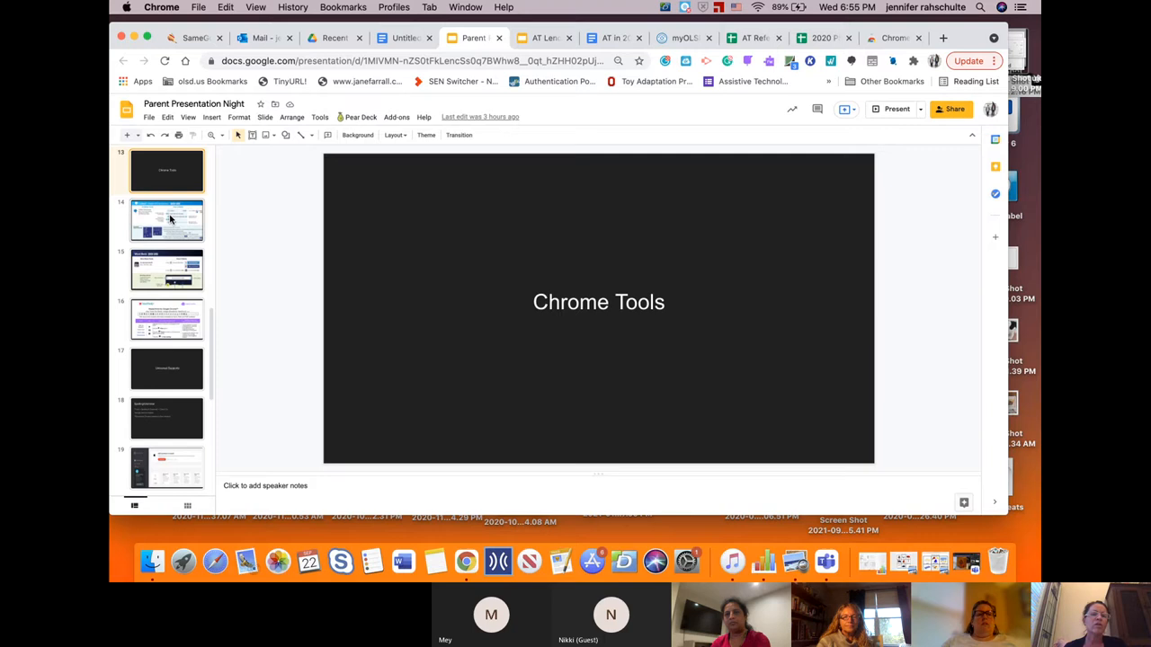
- Show the Co:Writer Google Chrome Extension Quick Card slide
click(166, 219)
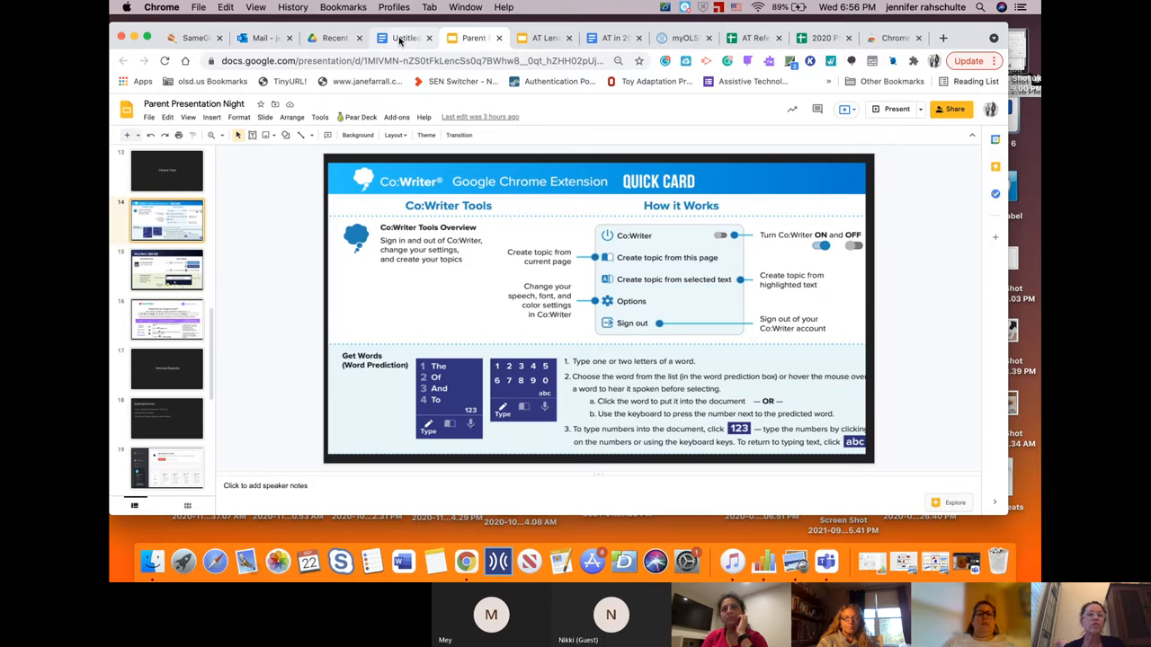
click(407, 38)
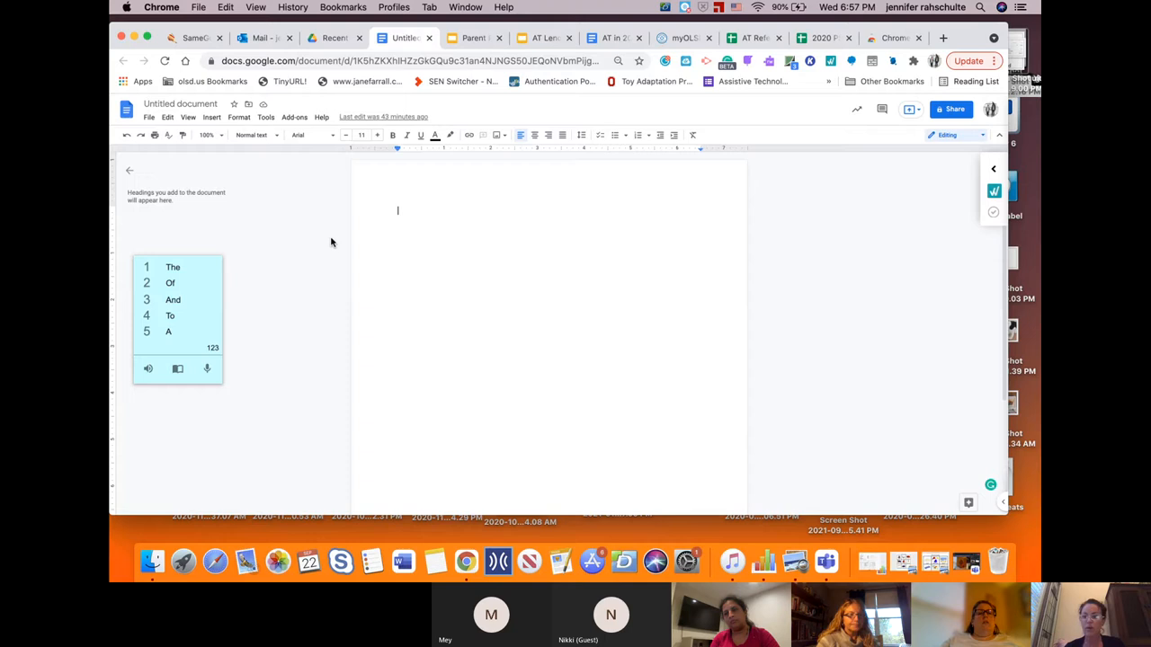
click(851, 61)
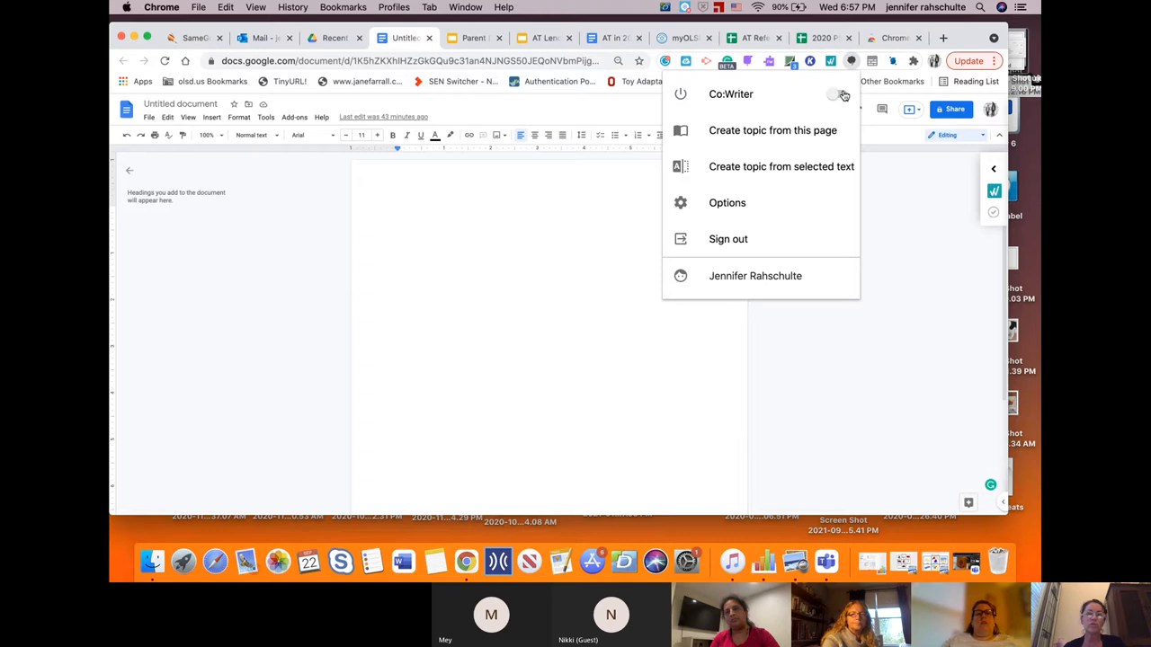
click(471, 37)
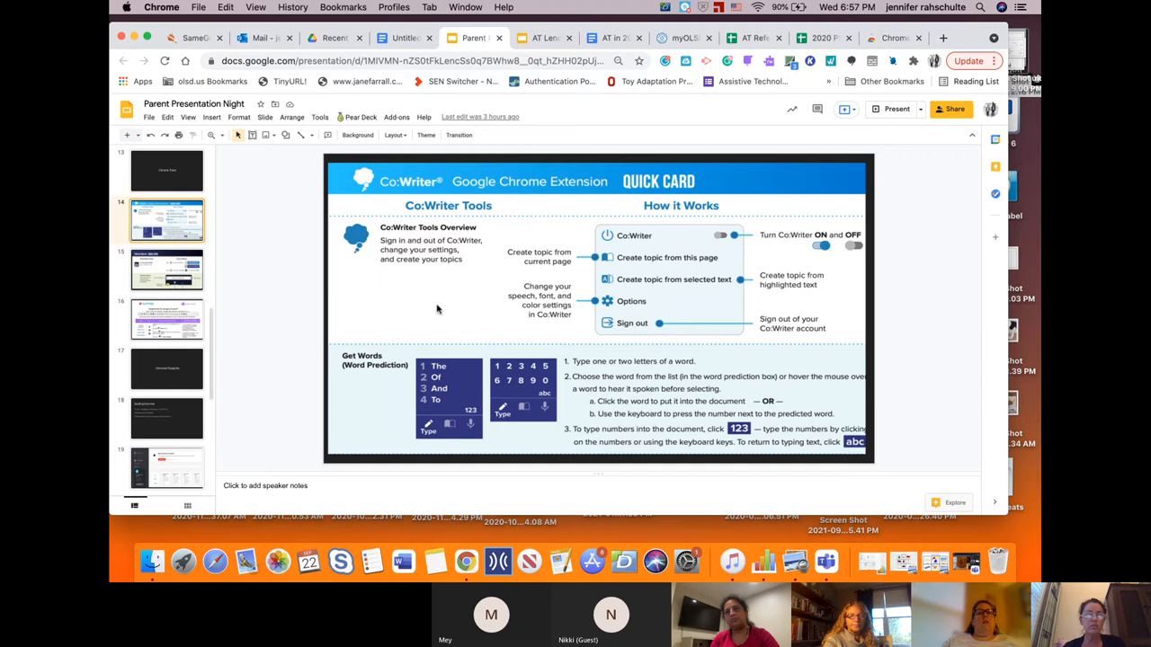
mouse_move(470, 277)
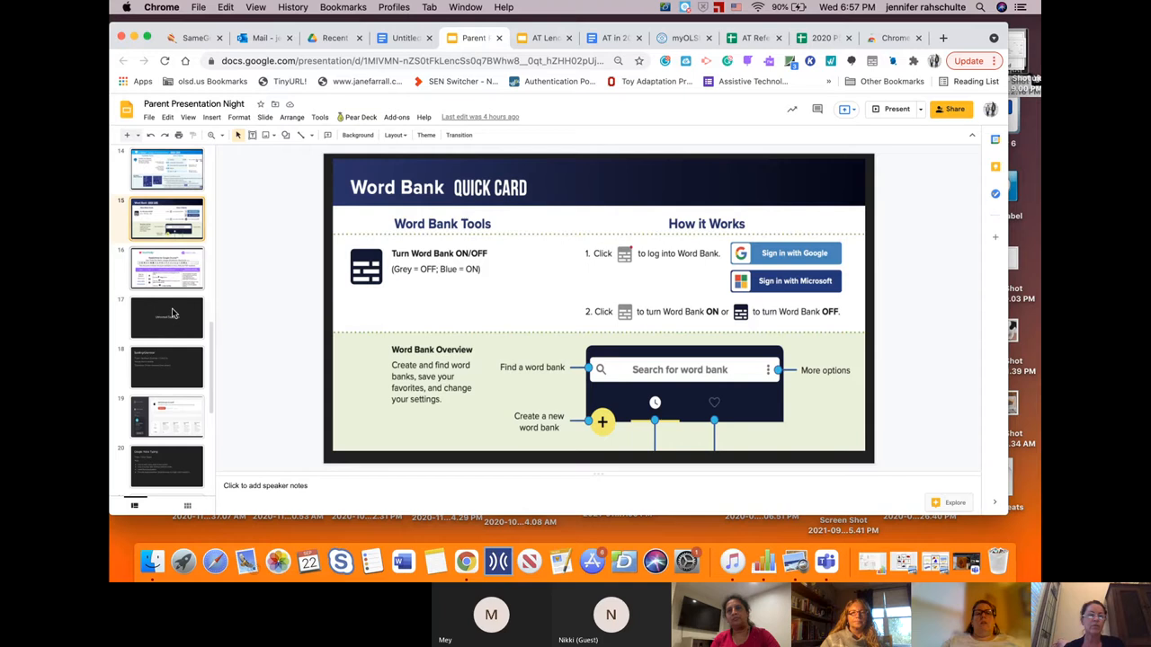
- Show the Word Bank Quick Card slide, then switch to the untitled document with the Word Bank sidebar
scroll(down, 3)
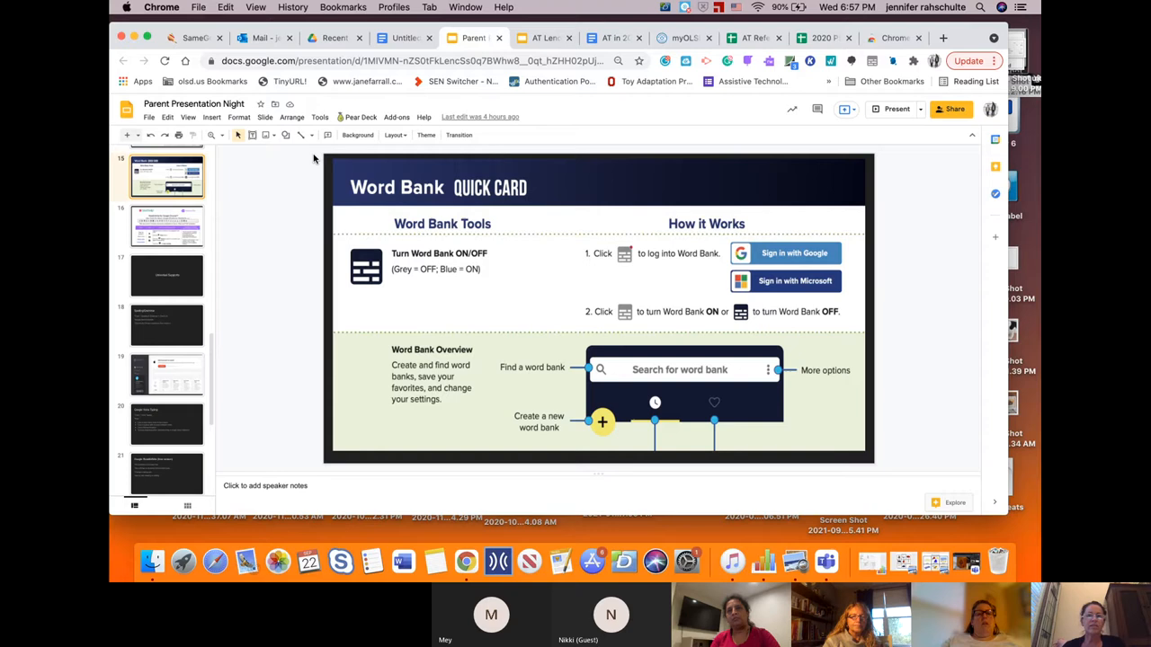
mouse_move(317, 309)
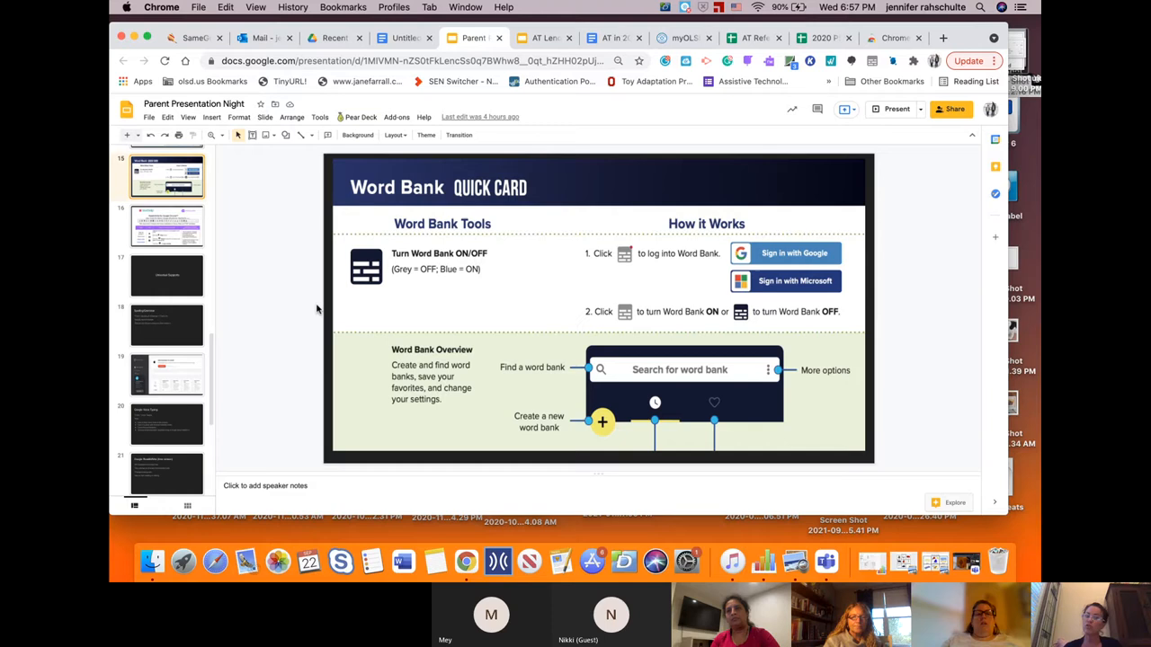
click(403, 38)
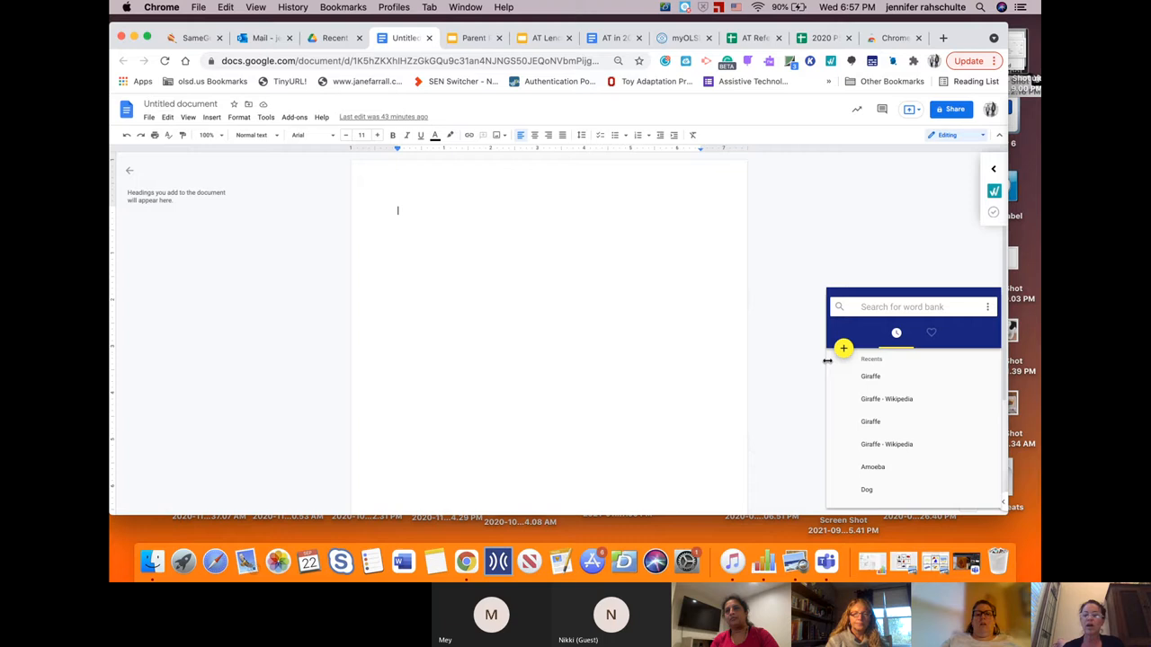
- Open the saved Giraffe word bank from Recents and enter the word Giraffe in the document
click(870, 376)
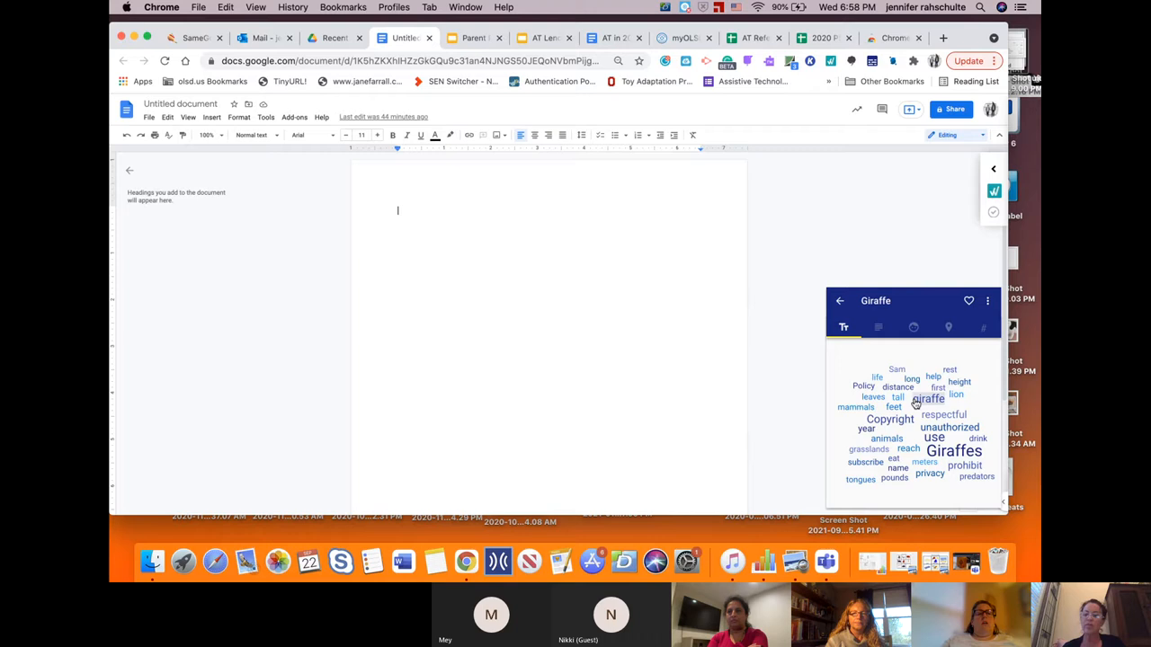
mouse_move(777, 378)
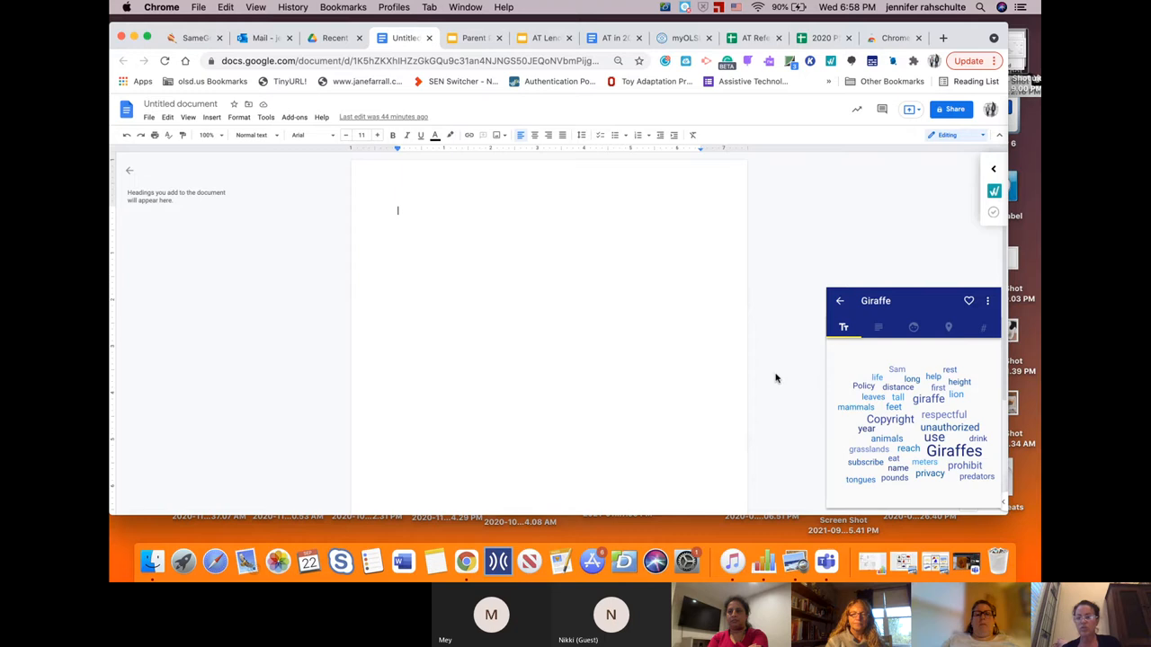
mouse_move(841, 365)
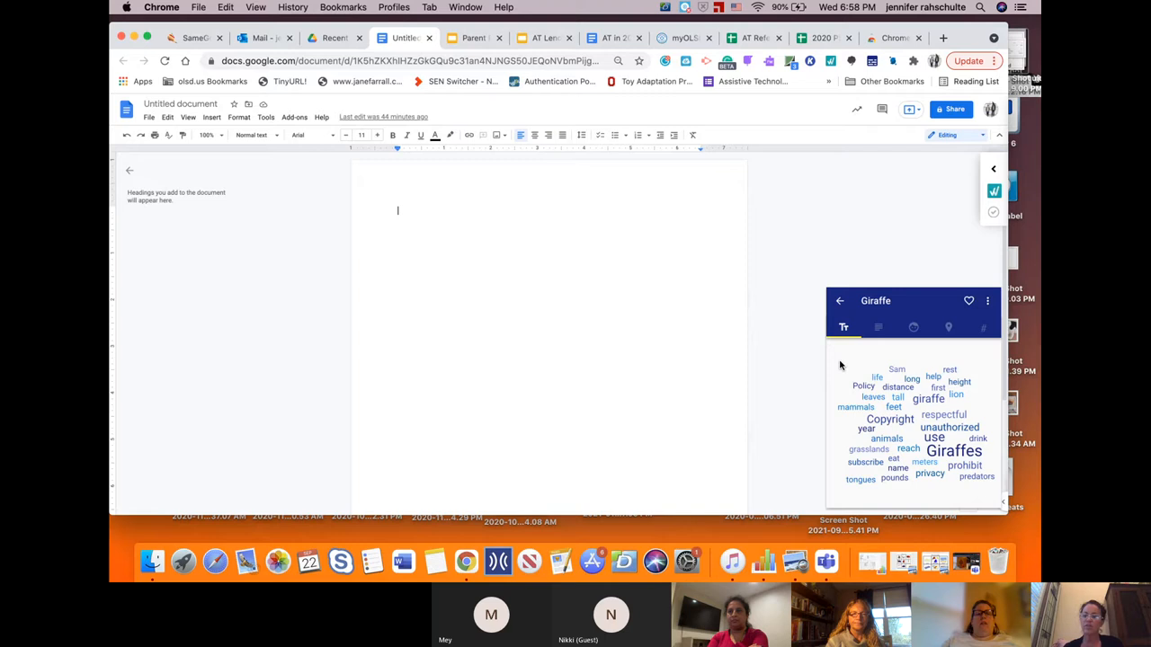
text(Giraffe)
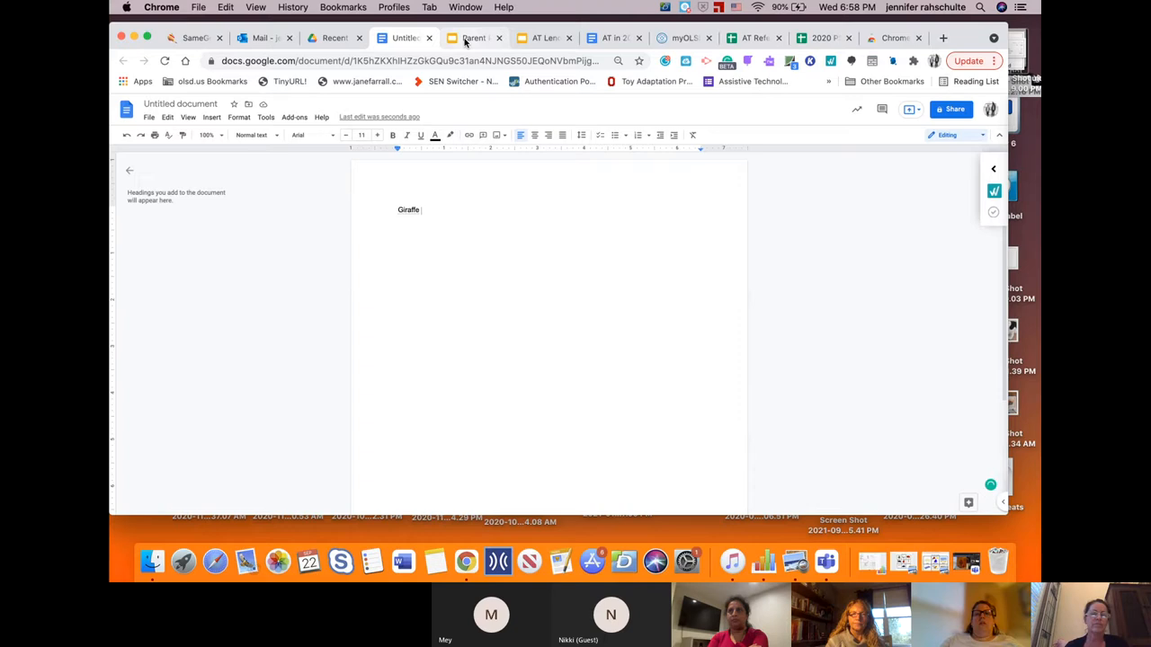
- Return to the Parent Presentation Night deck on the Read&Write for Google Chrome key tools slide
click(475, 38)
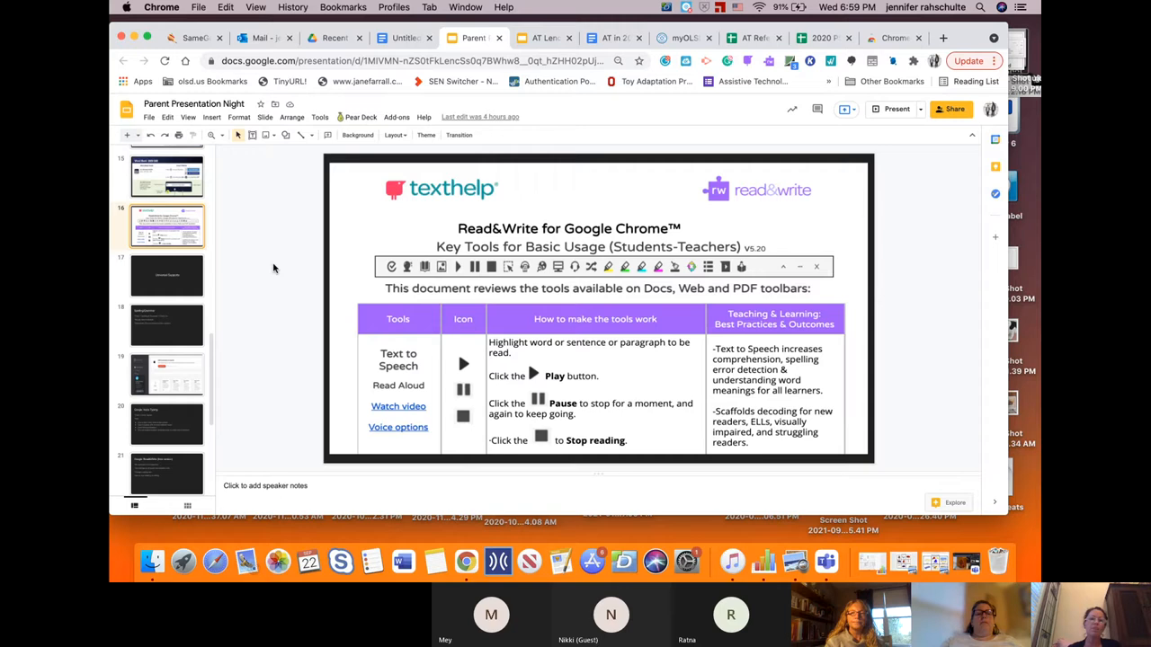
- Switch to the untitled Giraffe document so the Read&Write toolbar shows
click(406, 38)
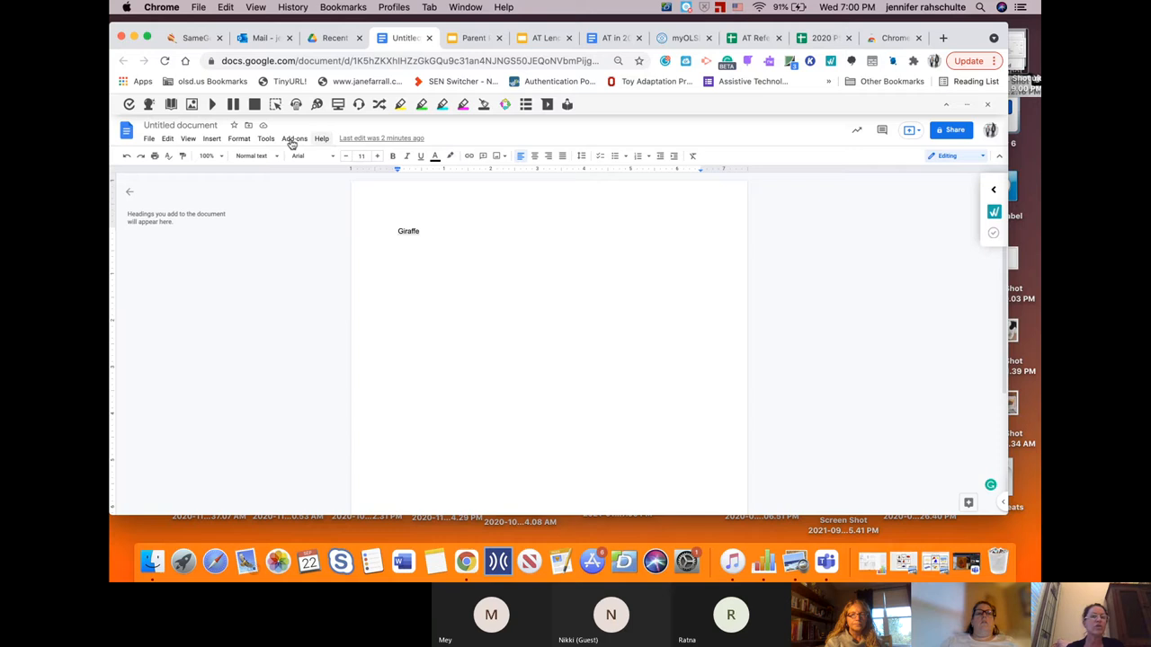
mouse_move(213, 104)
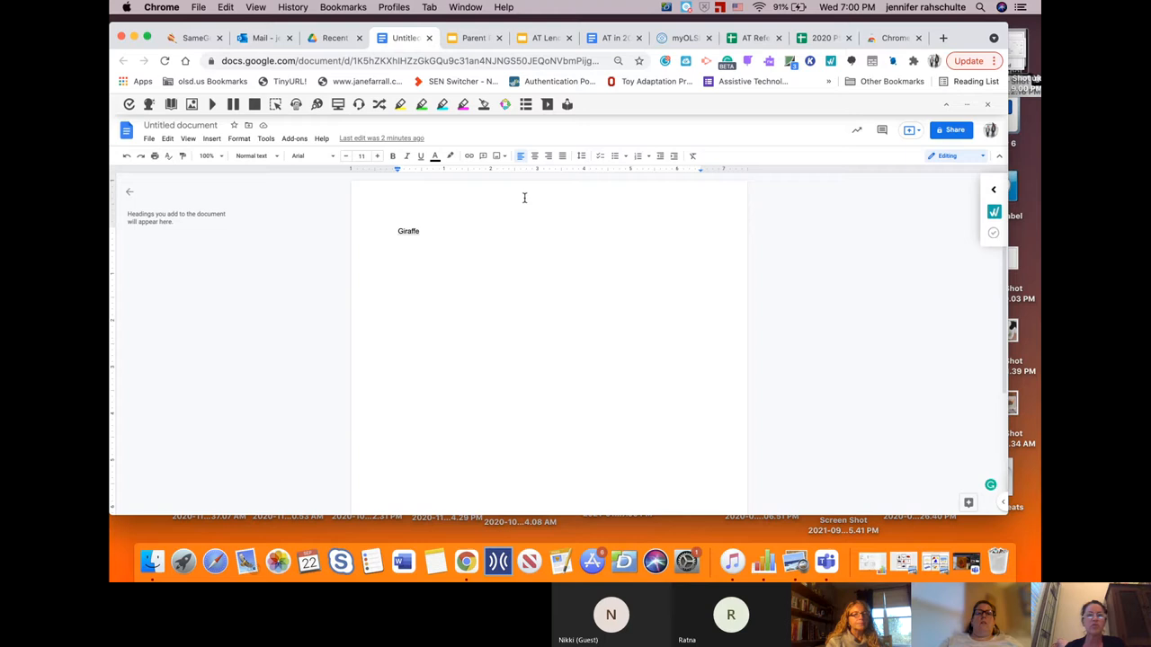
mouse_move(471, 37)
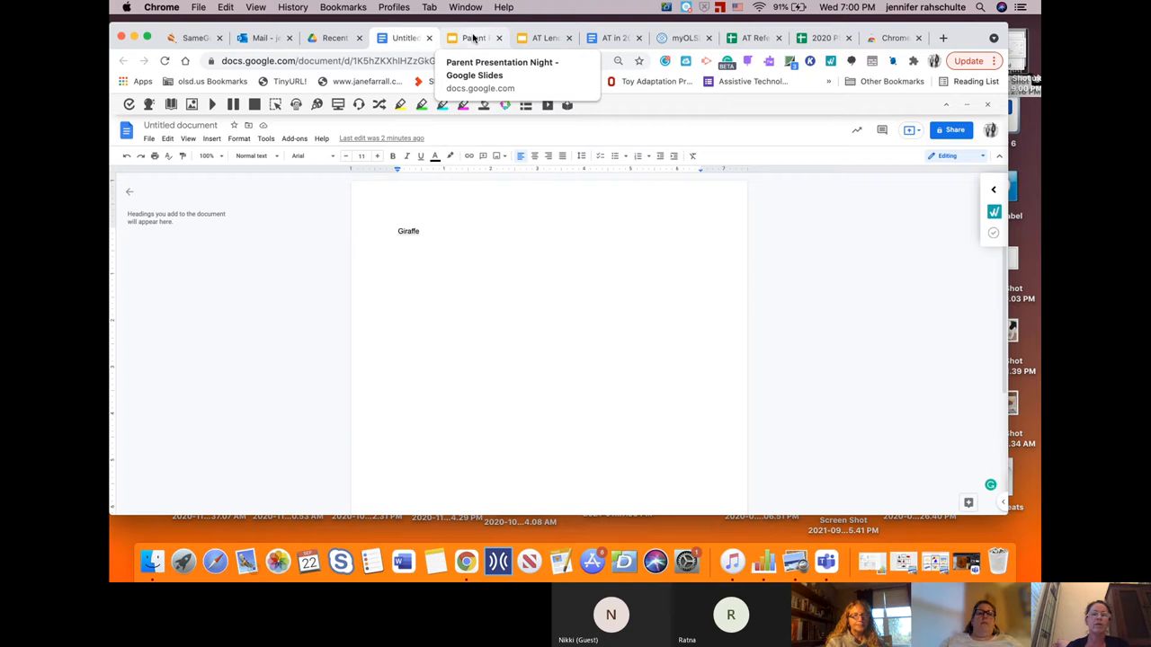
- Return to the Parent Presentation Night deck on the Read&Write key tools slide
click(475, 38)
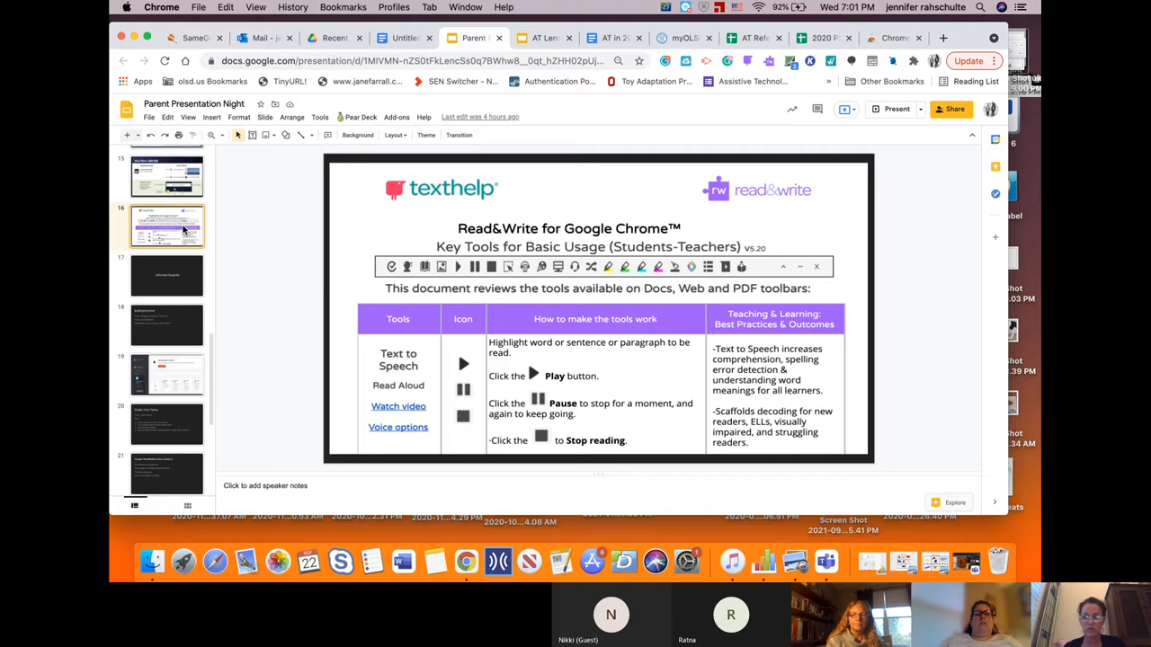
- Show the Spelling/Grammar slide listing spell check, Auto Complete and Grammarly
click(166, 275)
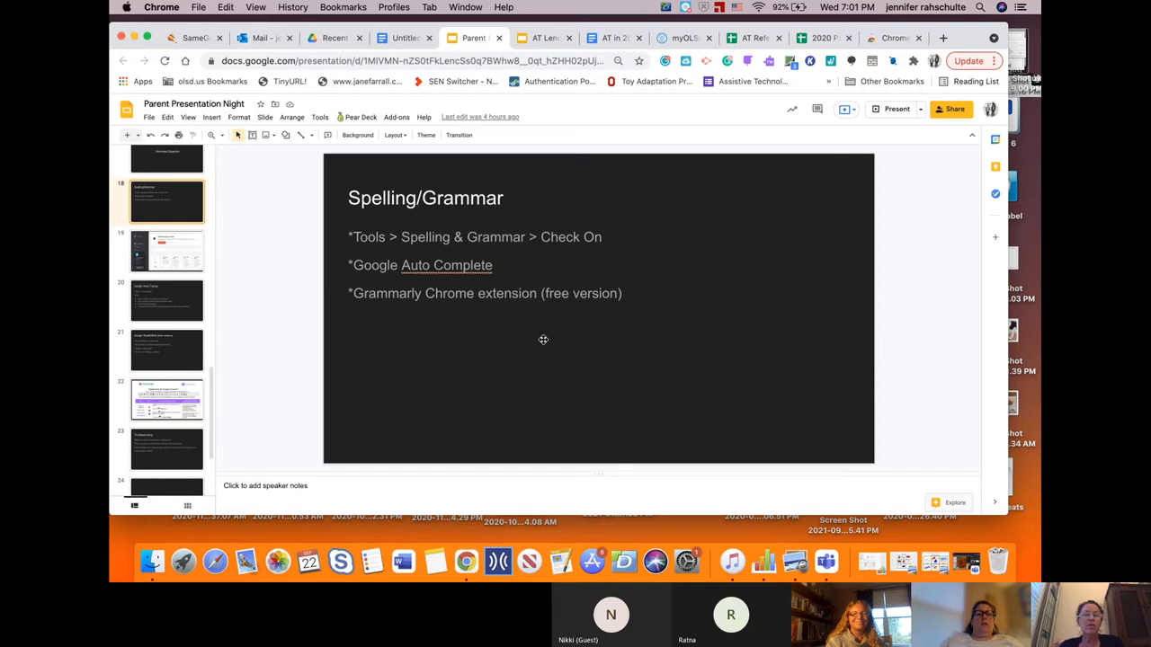
mouse_move(410, 50)
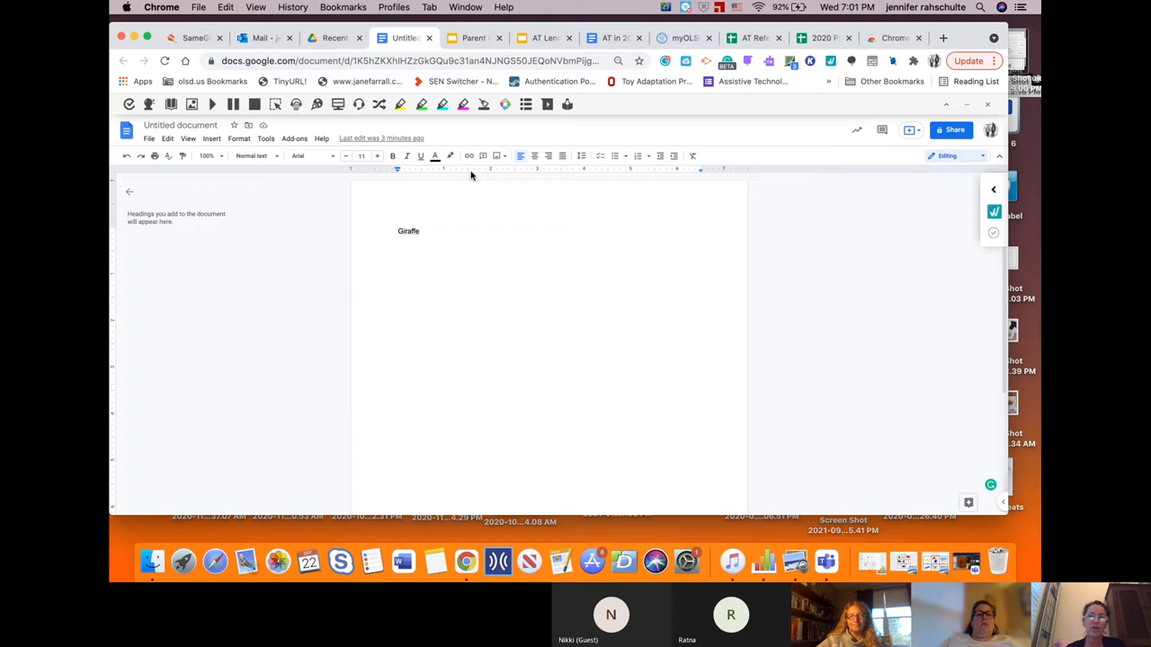
click(474, 38)
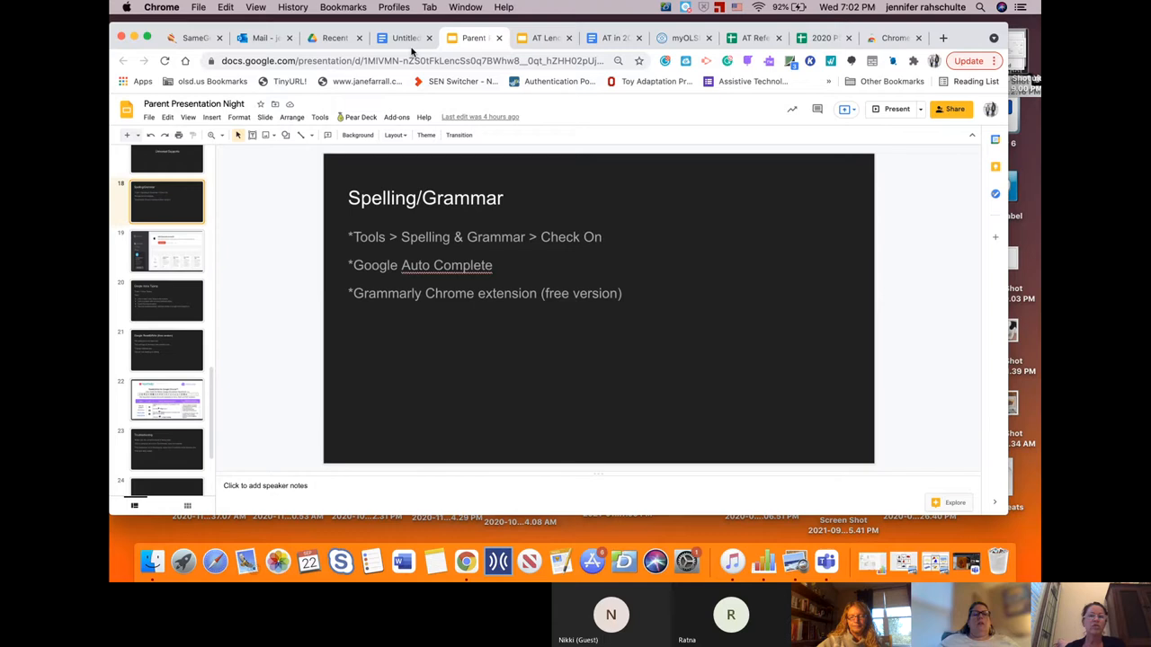
click(403, 38)
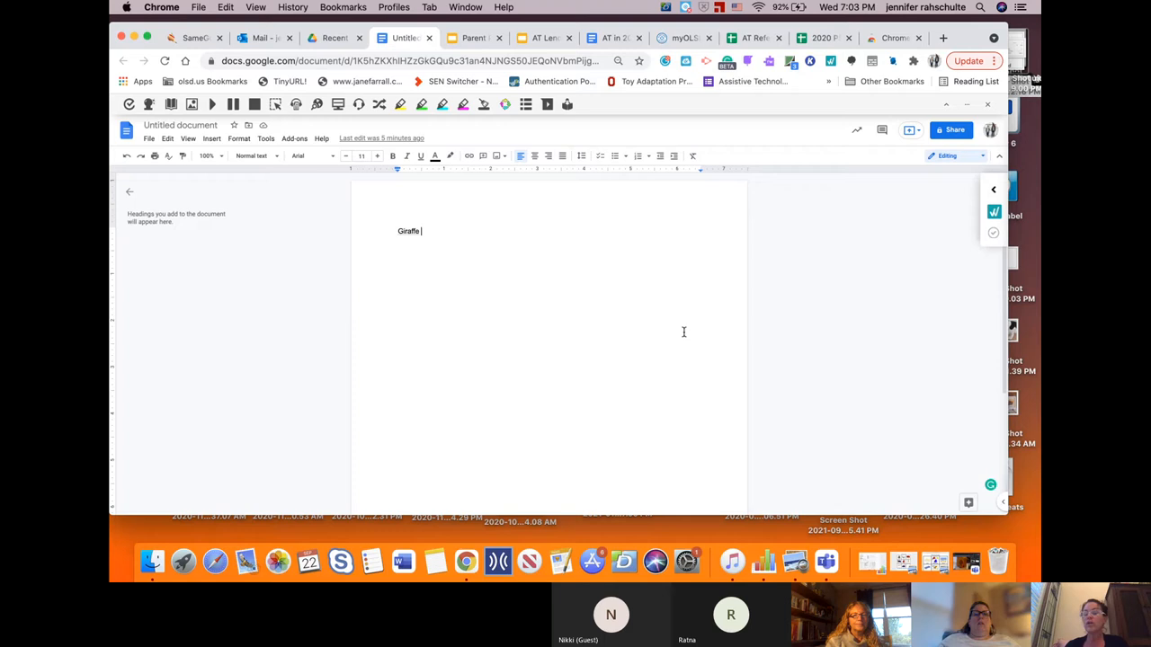
- Show the For Olentangy Local Schools extensions in the Chrome Web Store, including Mote, Kami and Read&Write
click(885, 37)
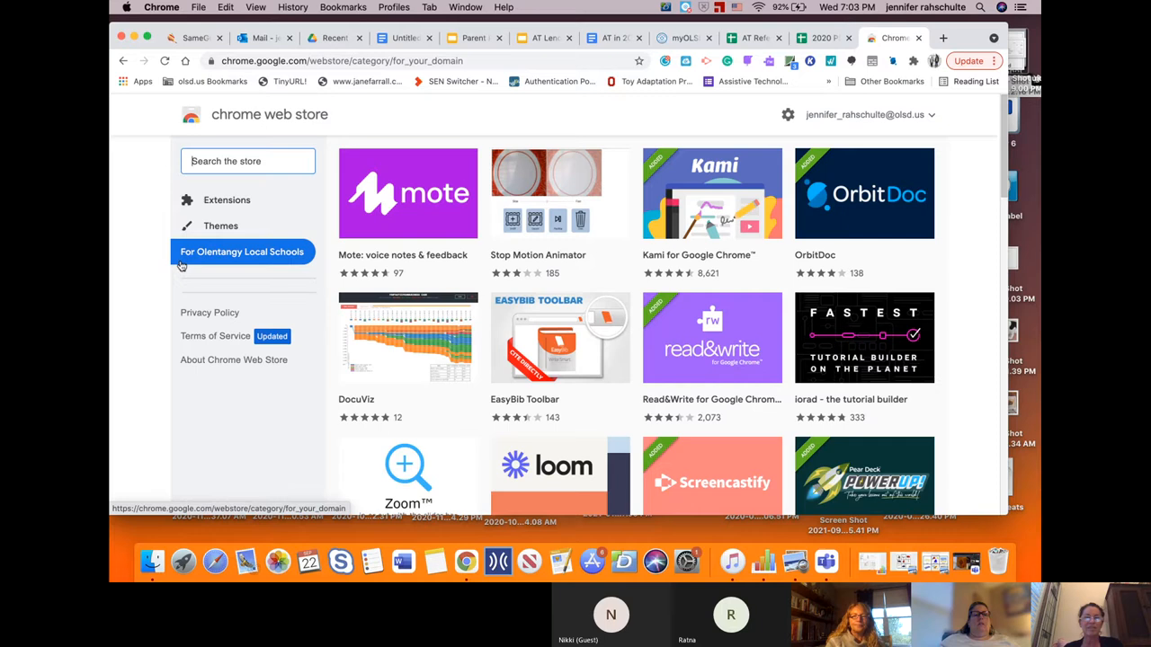
scroll(down, 3)
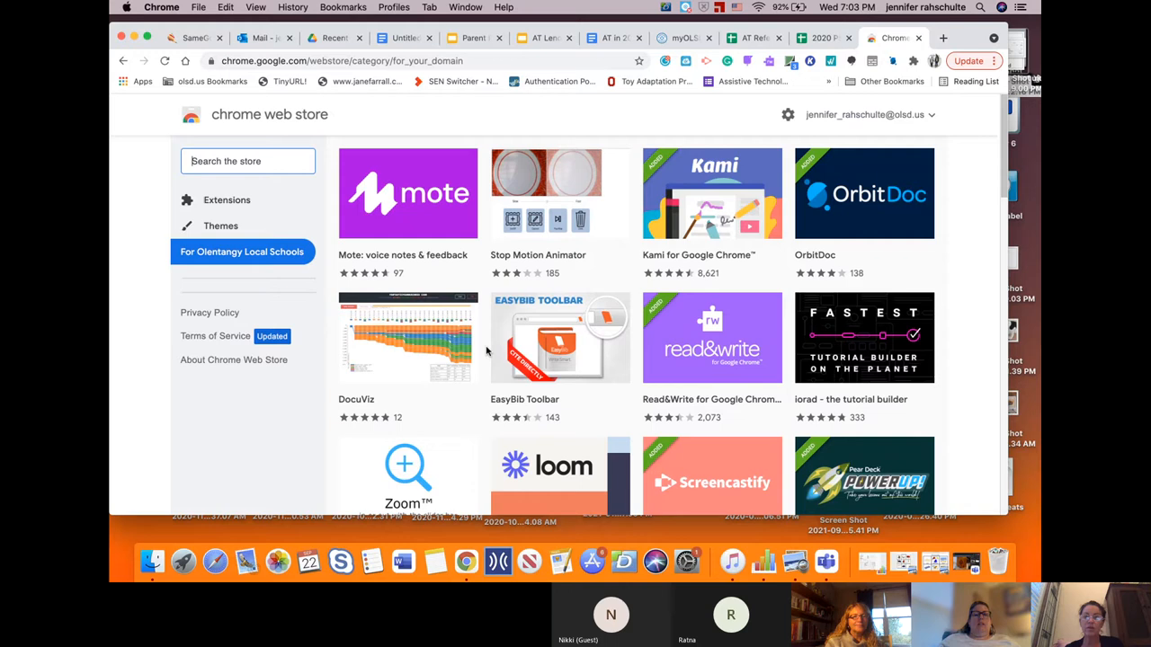
mouse_move(734, 58)
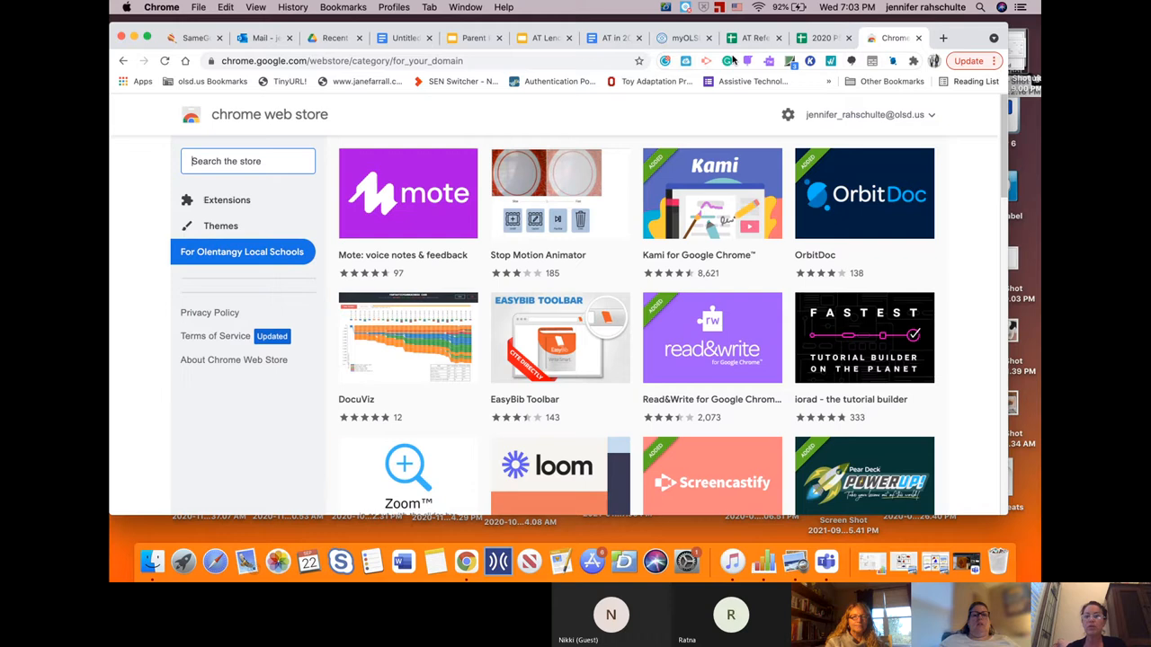
- Open Grammarly's quick settings over the document, then its My Grammarly dashboard
click(403, 38)
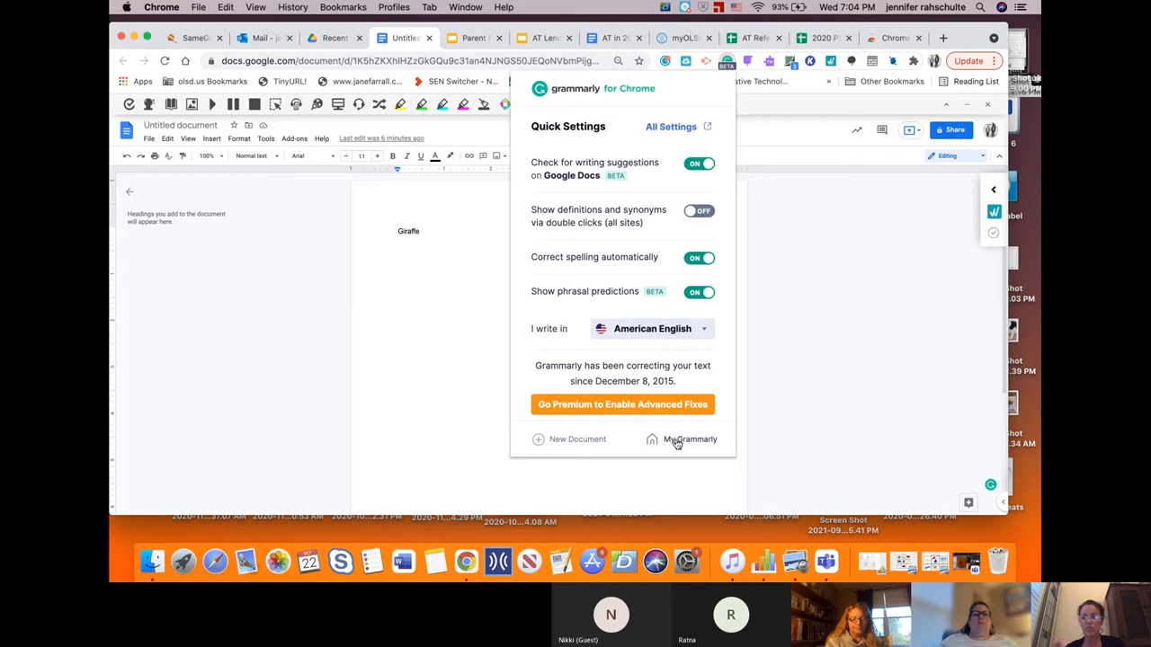
click(691, 439)
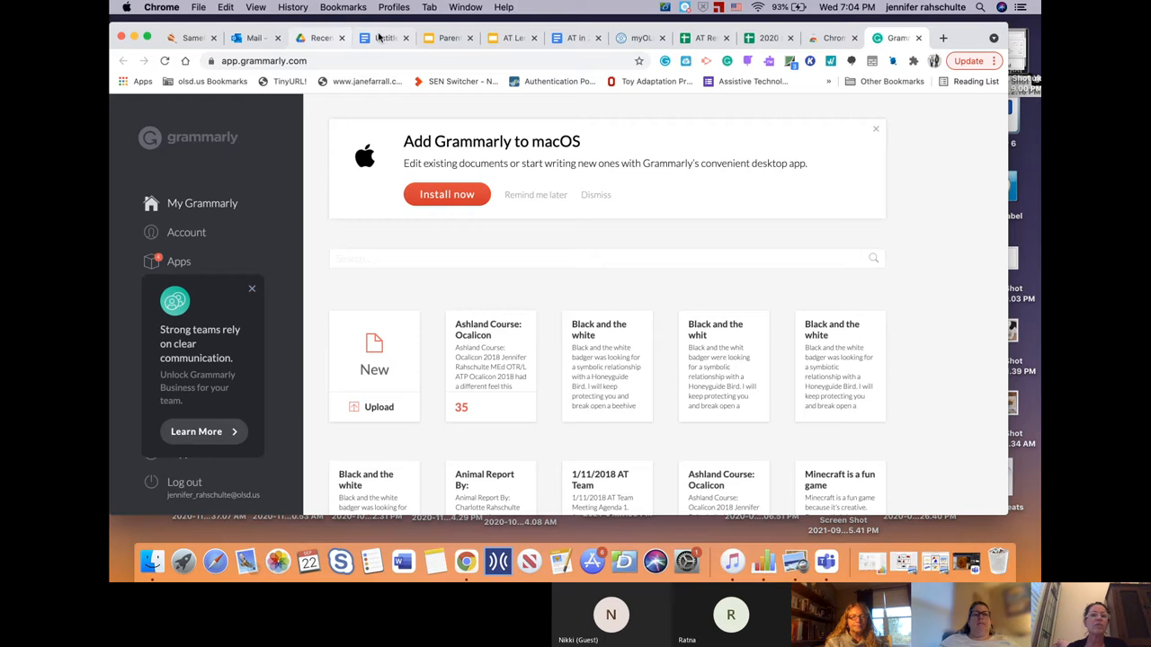
- Return from the Grammarly dashboard to the untitled Giraffe document
click(385, 38)
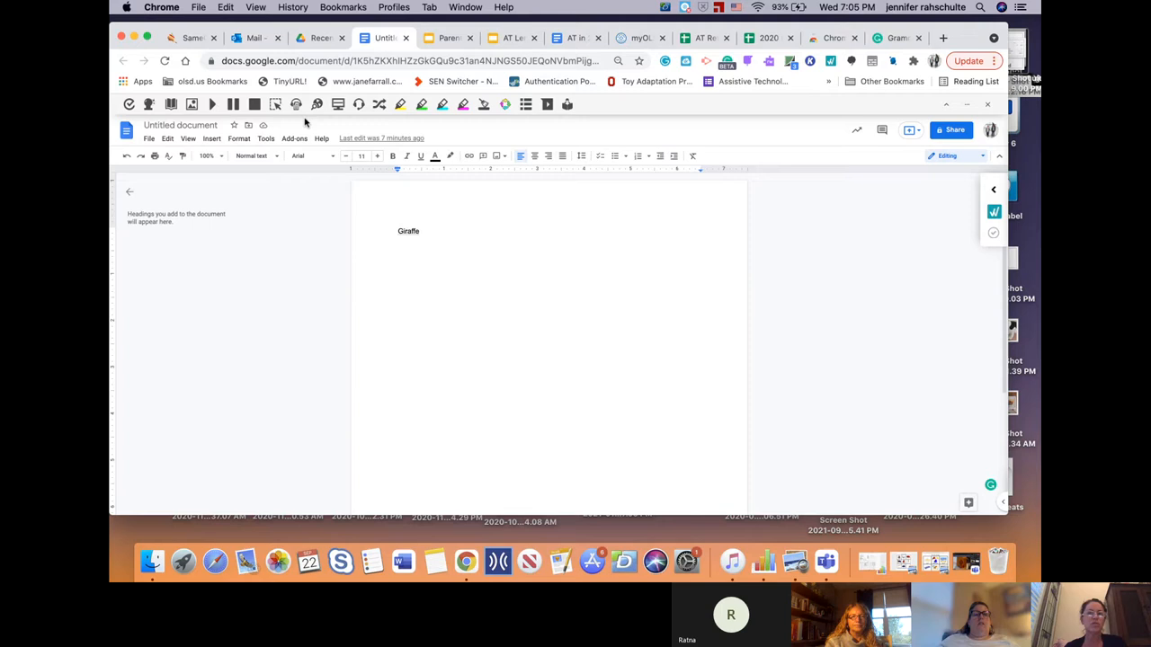
click(446, 38)
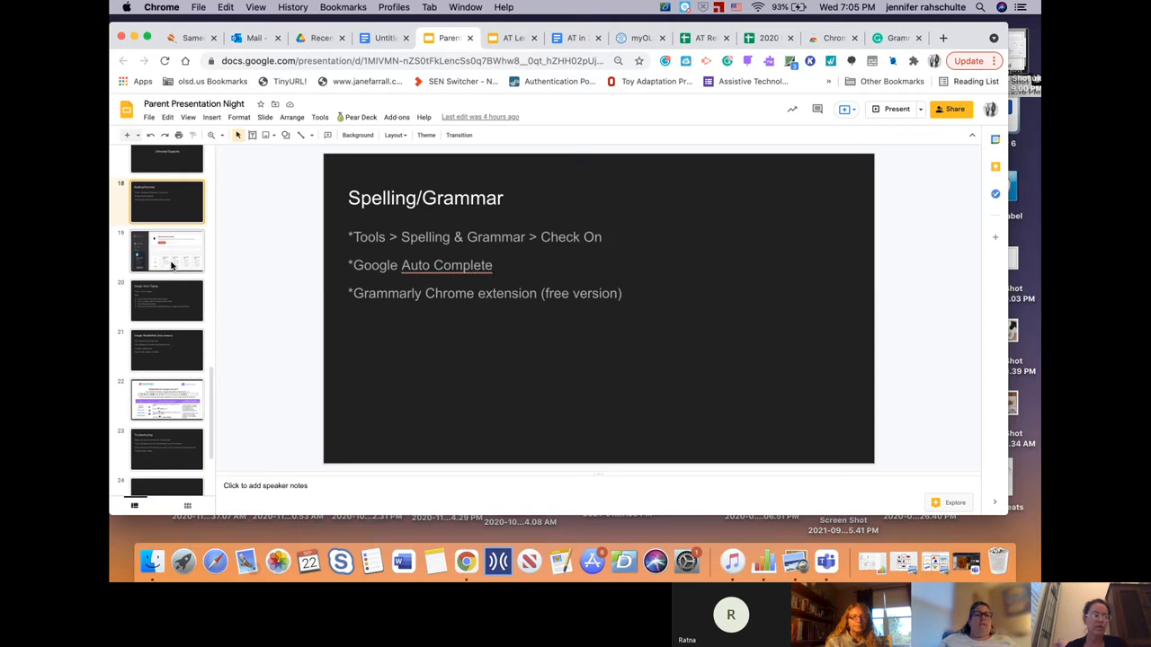
click(165, 221)
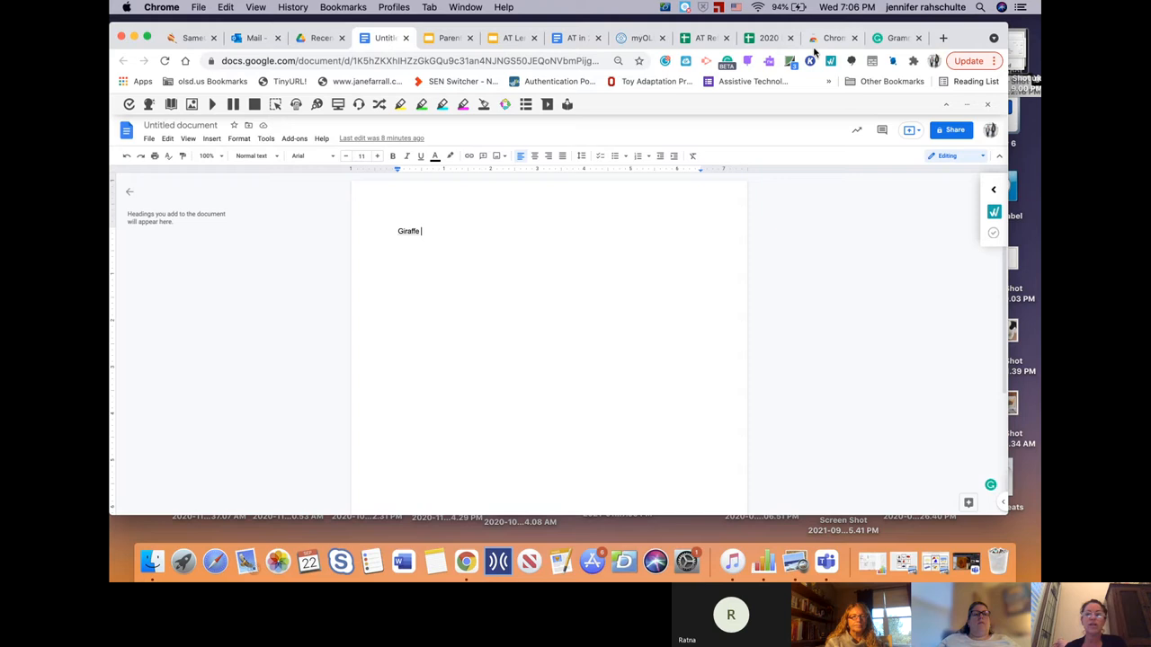
- Return to the deck and land on the Google Voice Typing tips slide via the Read&Write slide
click(446, 38)
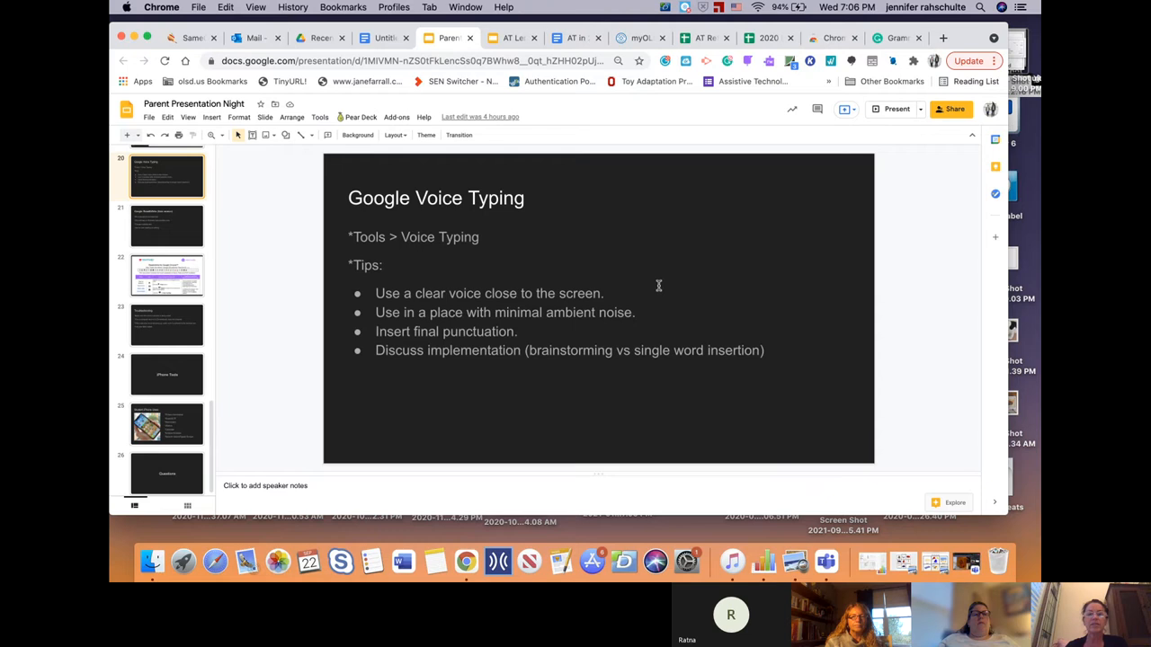
mouse_move(712, 277)
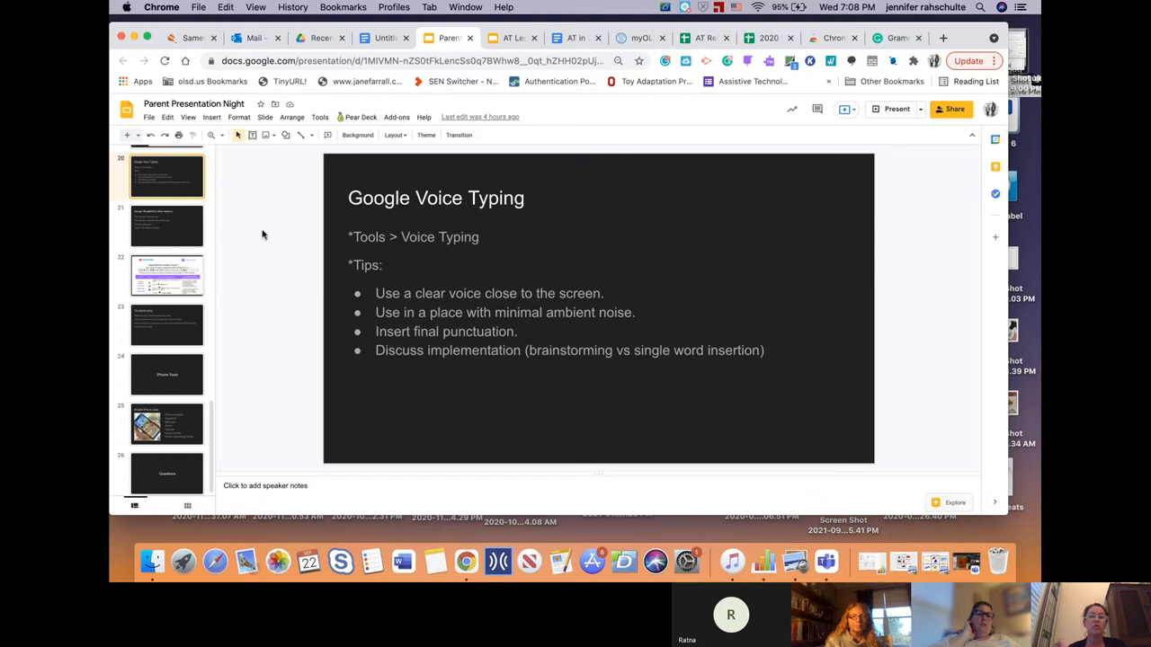
click(165, 223)
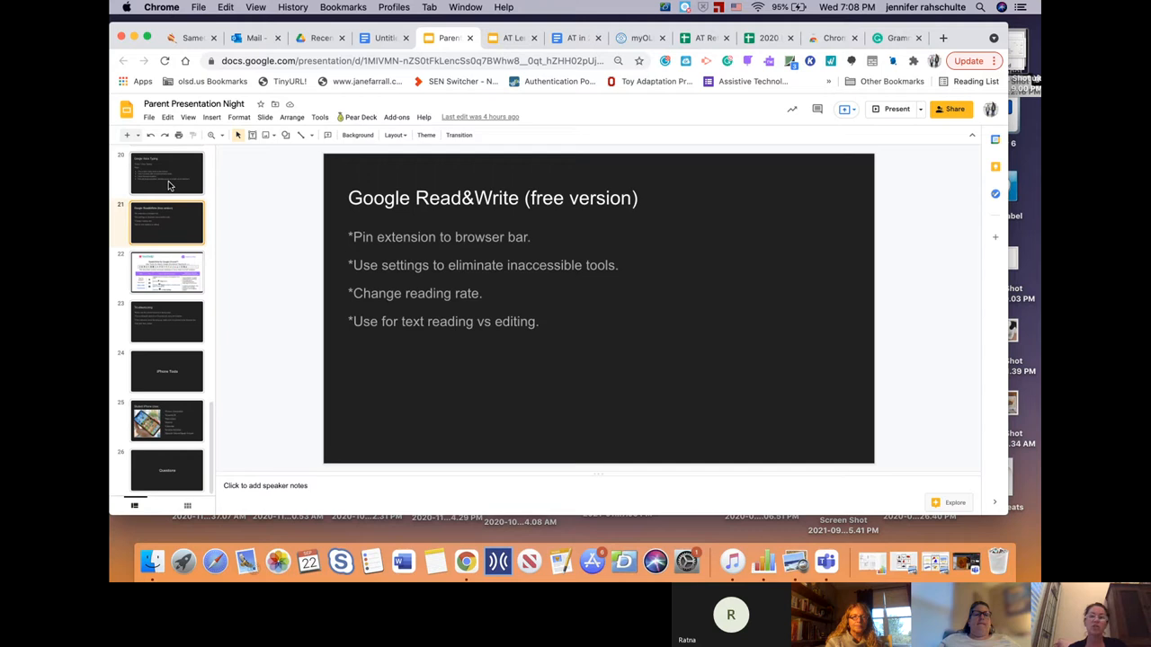
click(165, 176)
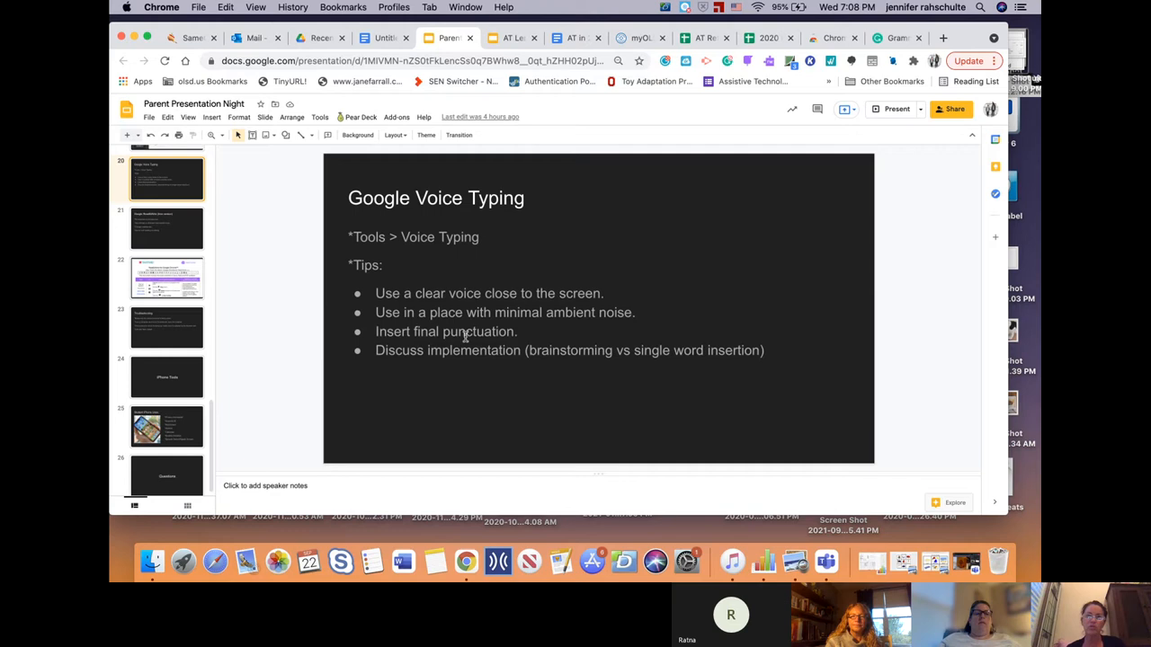
- Show the Google Read&Write (free version) slide on pinning, settings and reading rate
click(166, 223)
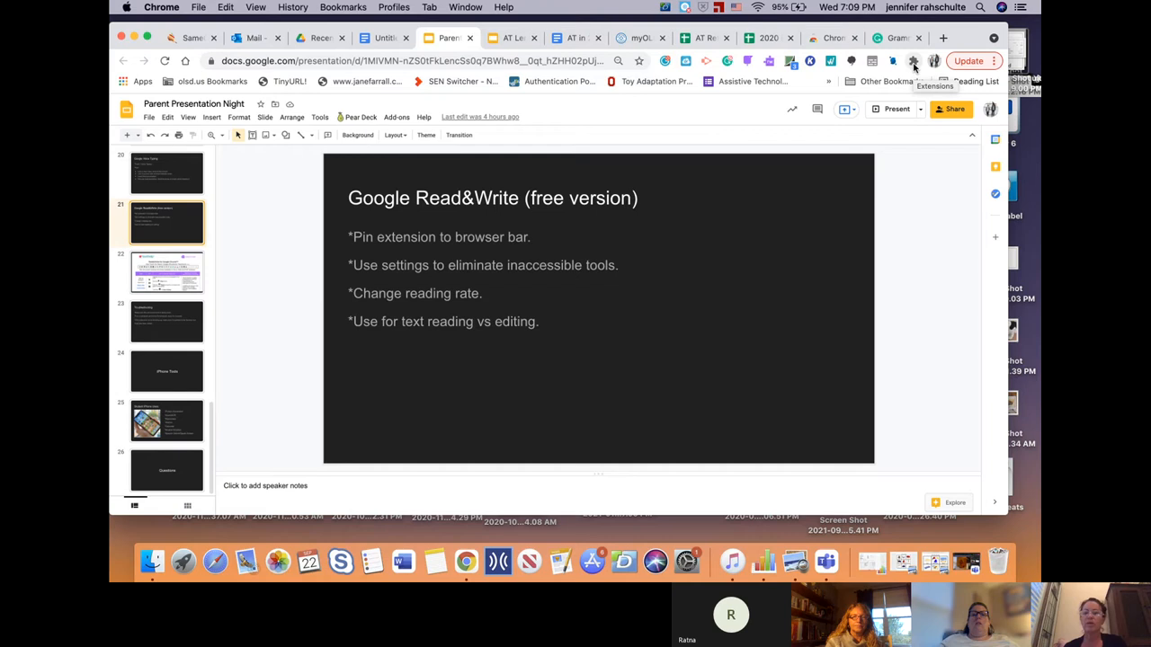
click(914, 61)
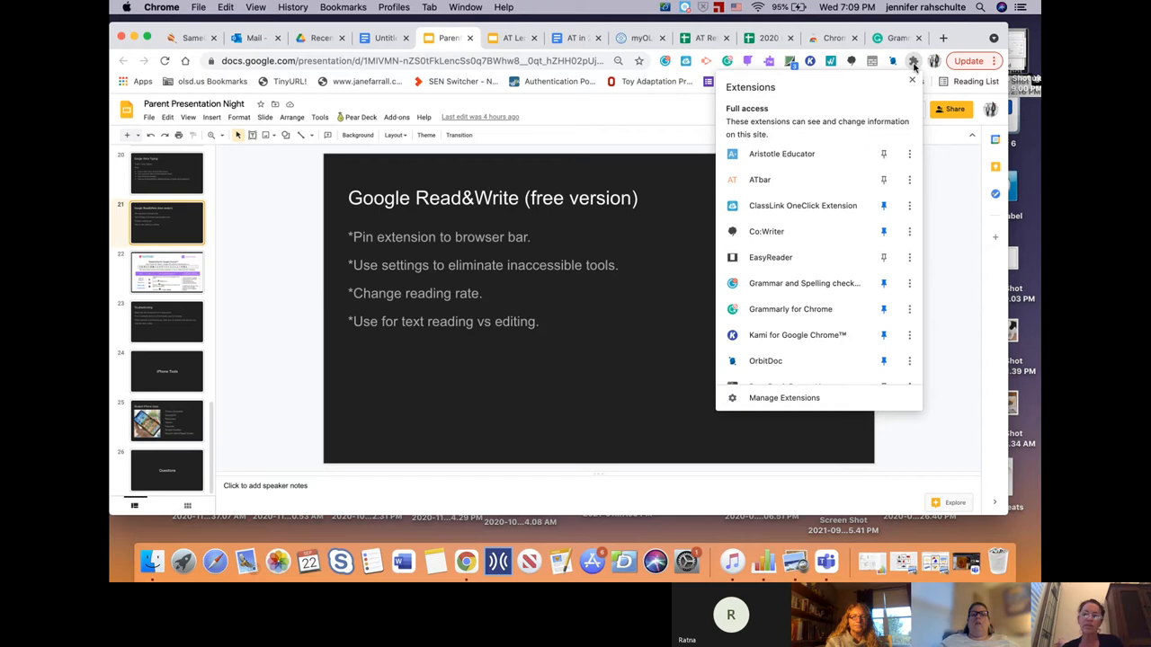
click(885, 205)
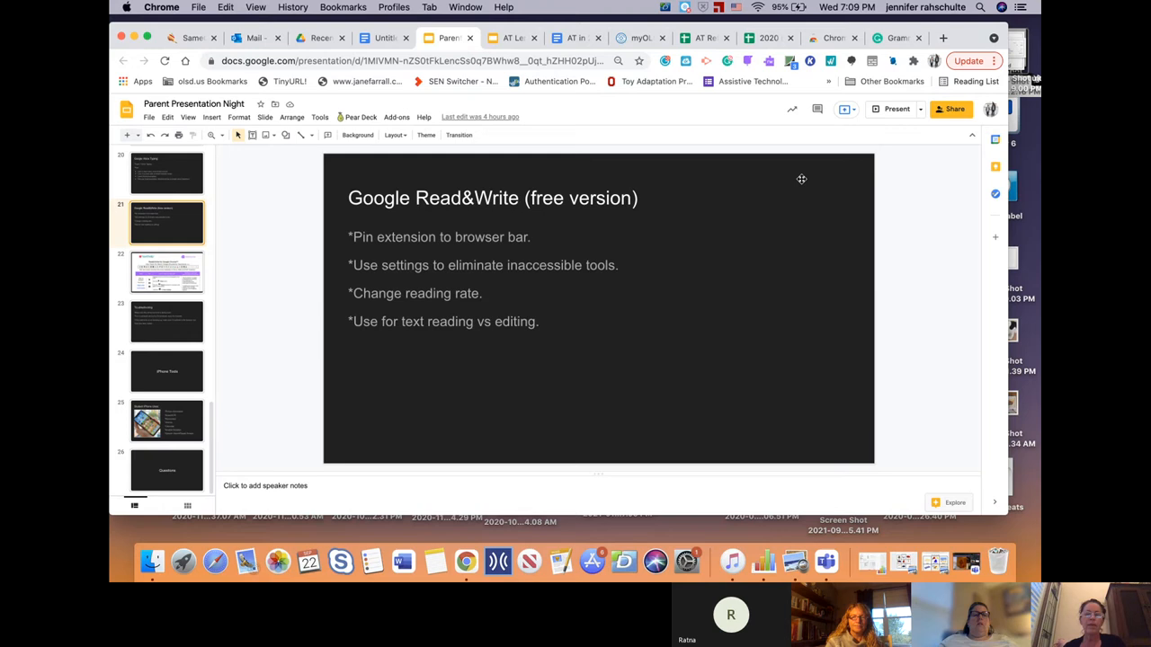
- In the Giraffe document, review the Read&Write Options Features list including Picture Dictionary
click(381, 37)
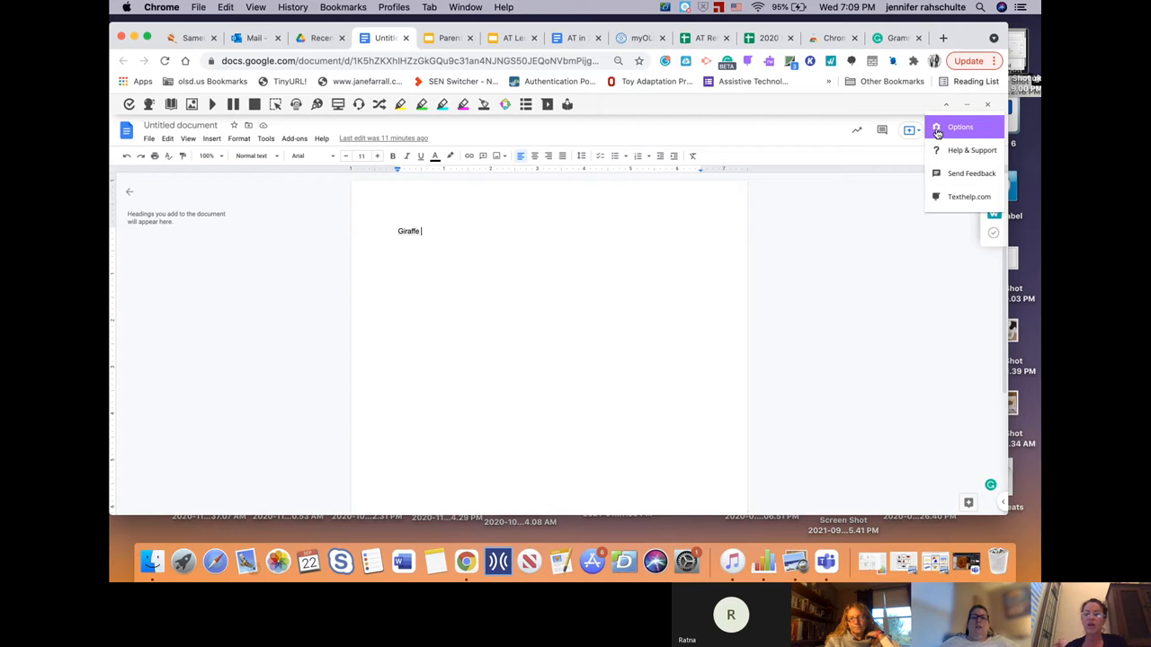
click(960, 125)
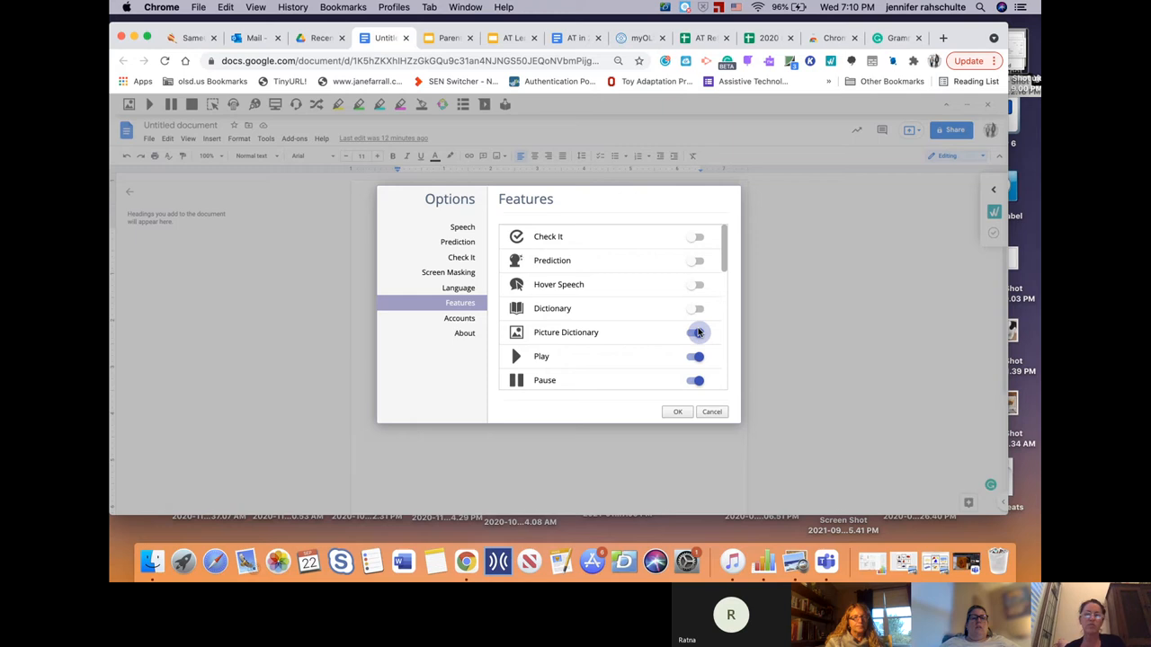
click(446, 38)
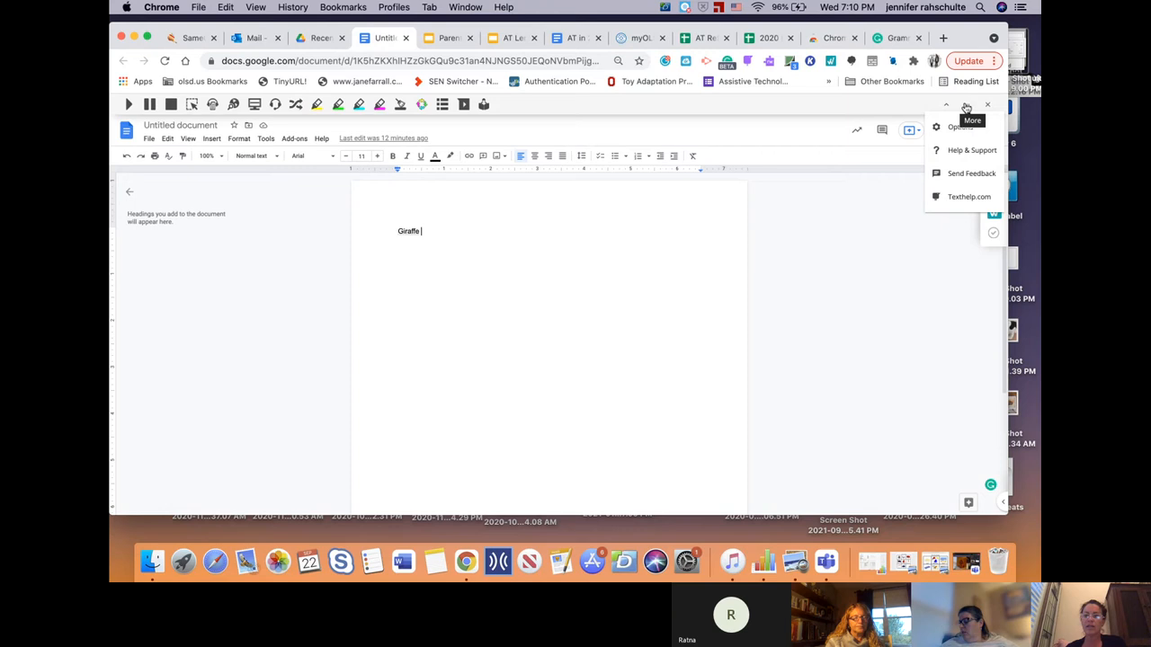
- Review the Read&Write Speech options and the reading speed setting
click(960, 126)
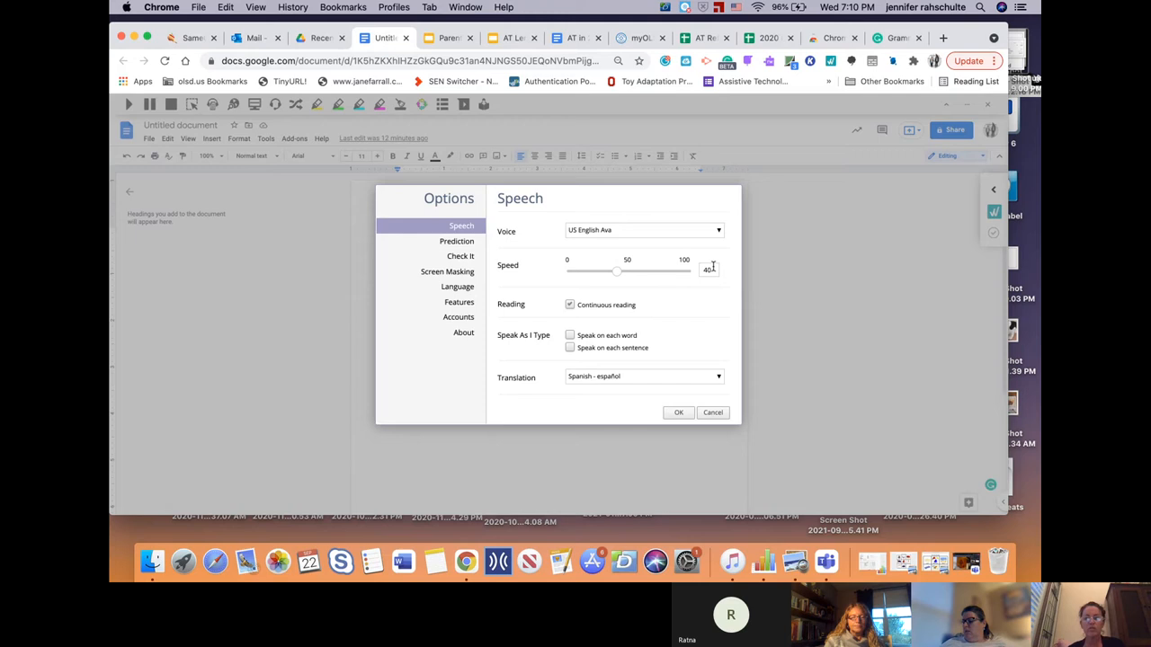
click(680, 411)
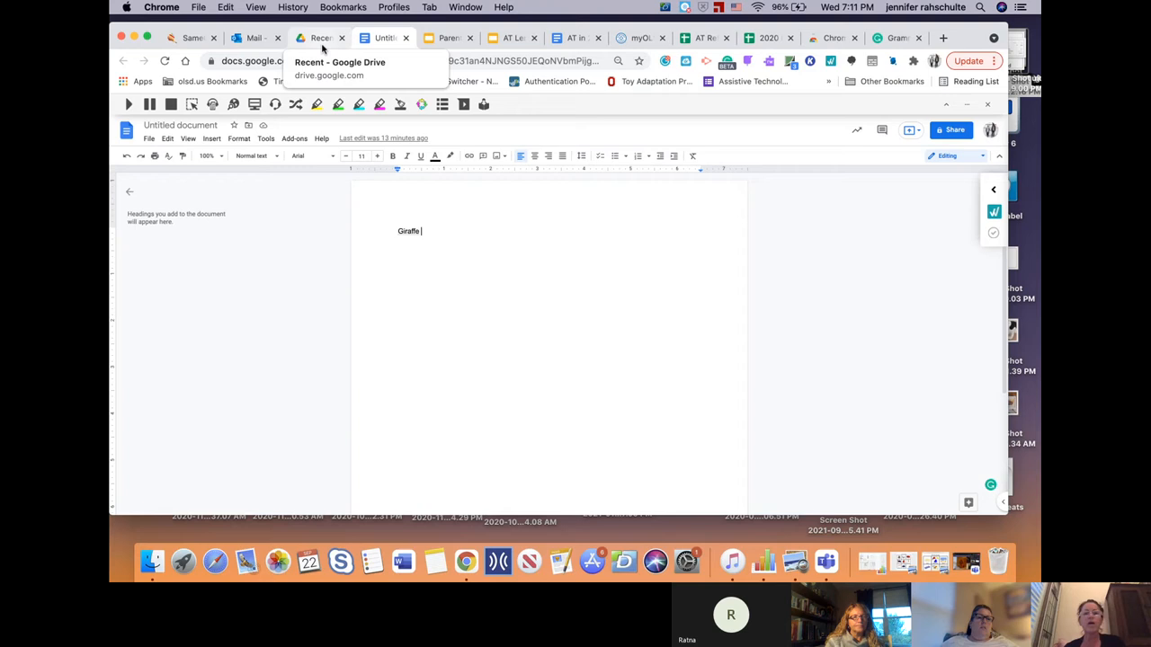
- Return to the deck on the Read&Write for Google Chrome key tools slide
click(446, 37)
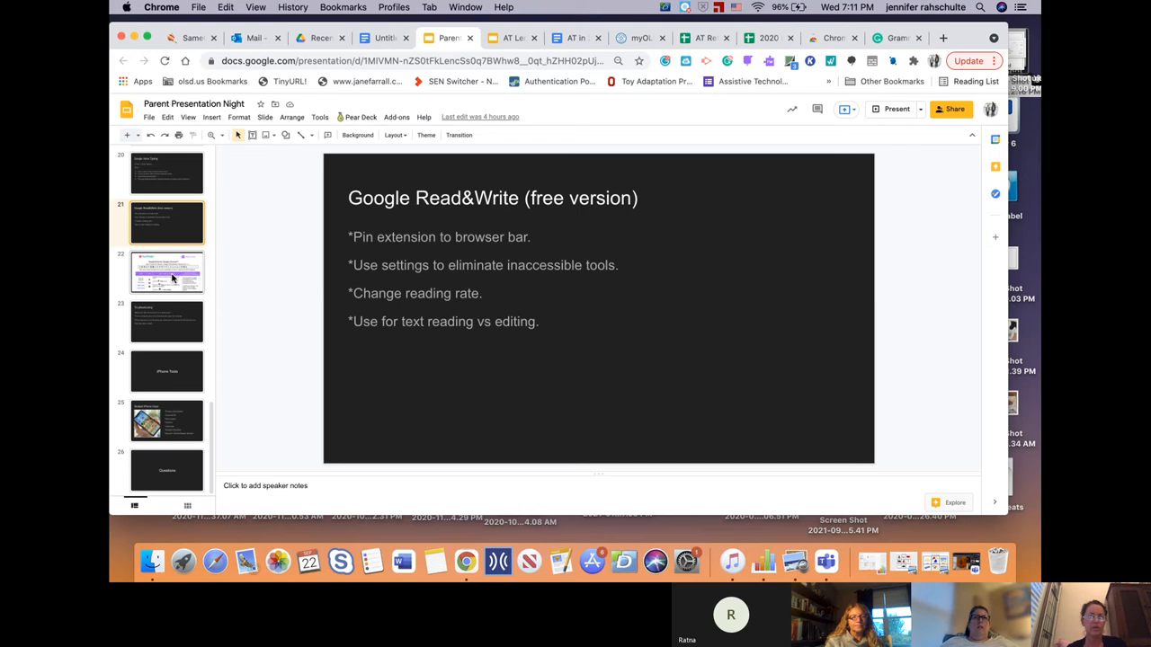
click(166, 271)
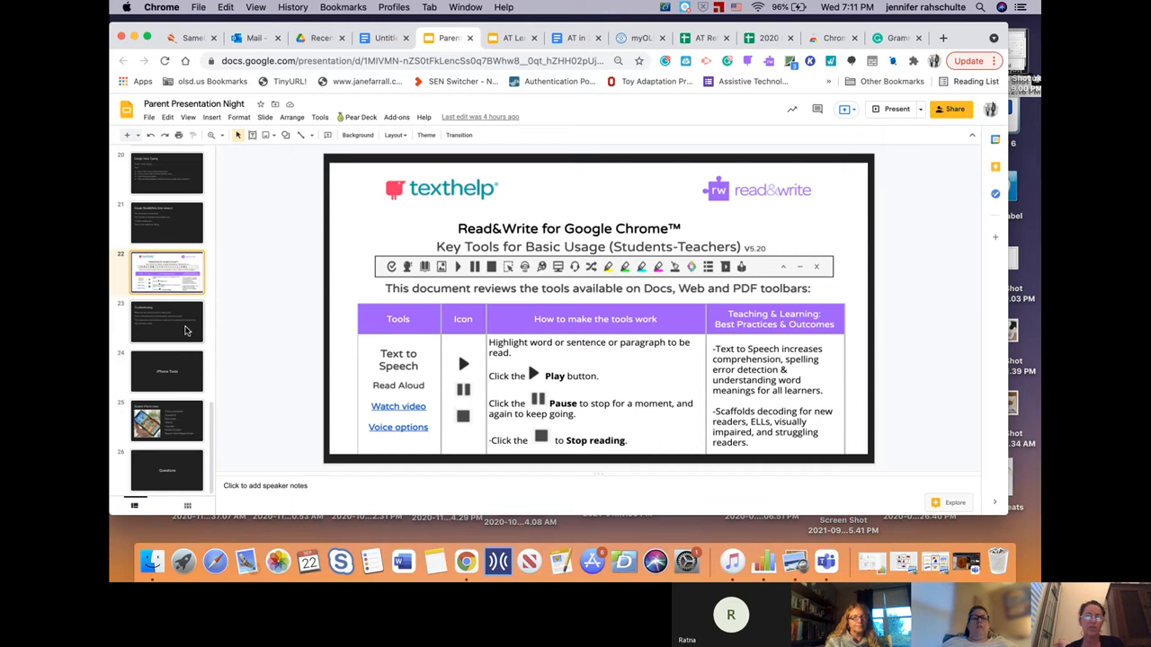
- Show the Troubleshooting slide and check the Chrome profile menu confirms Sync is on
click(166, 320)
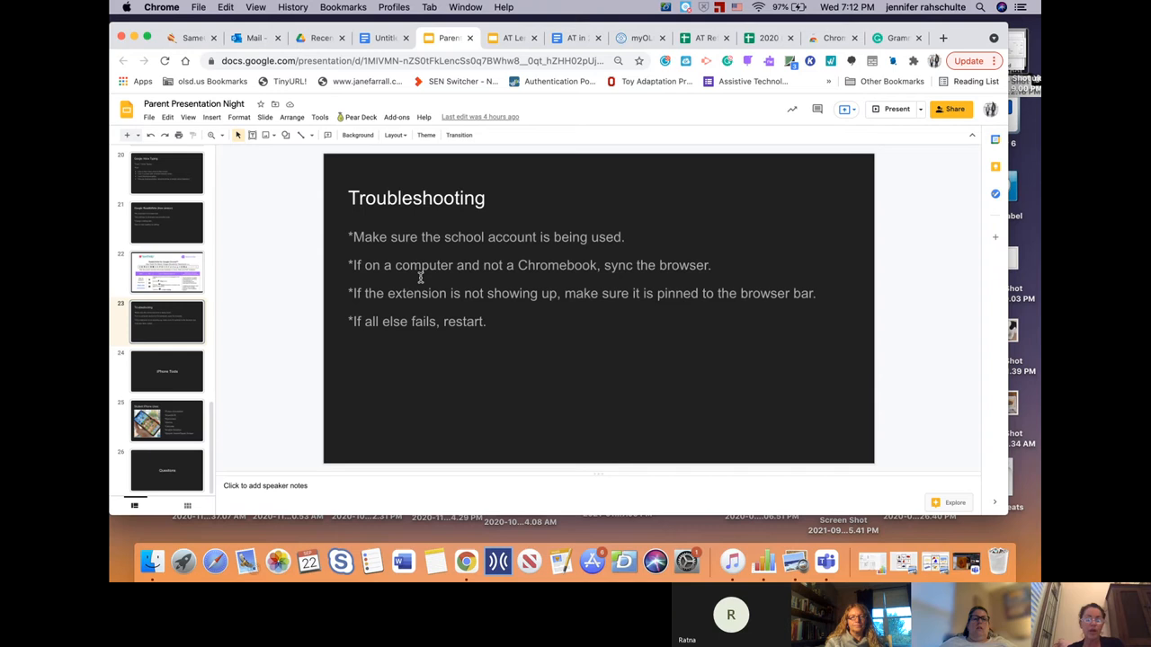
mouse_move(710, 273)
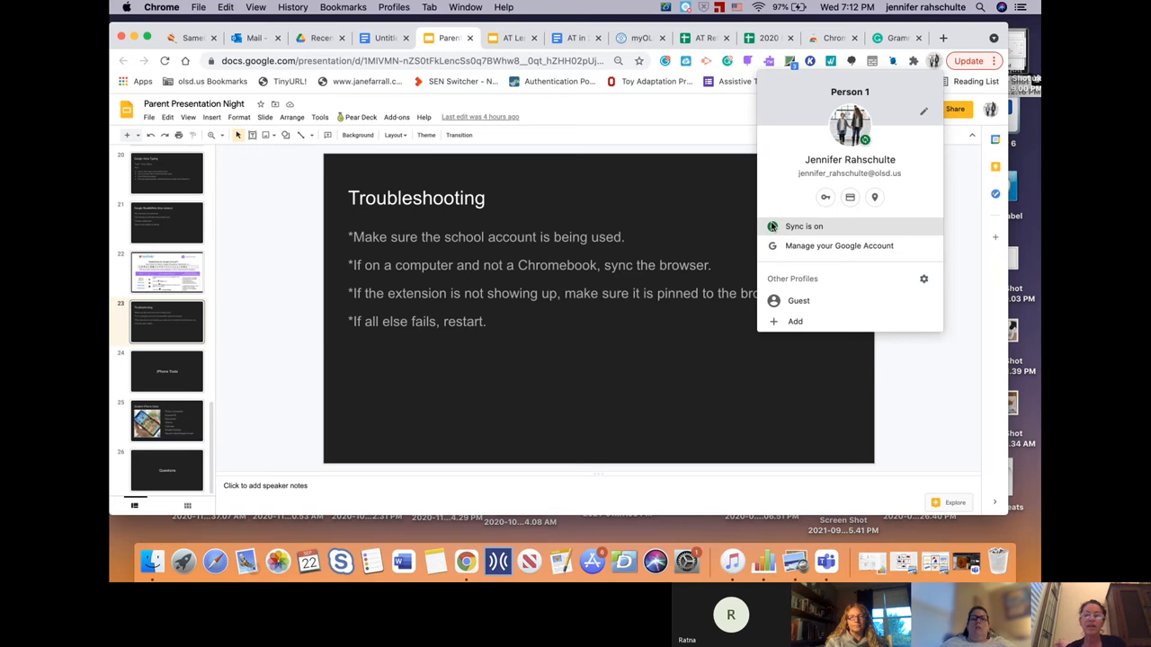
mouse_move(717, 183)
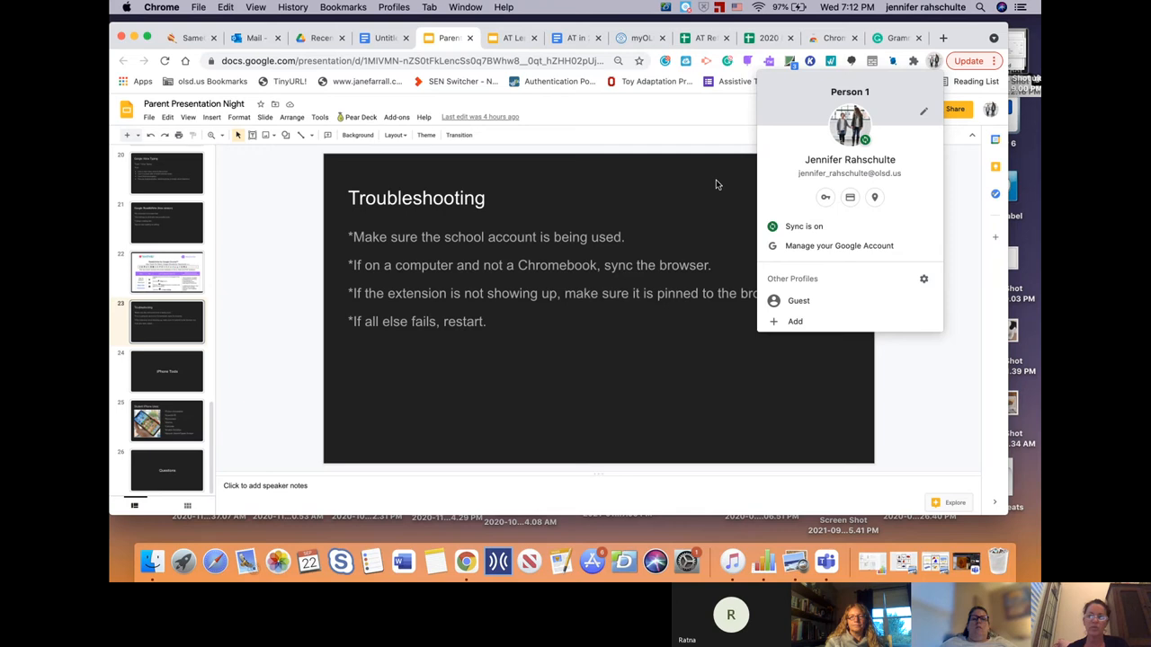
click(540, 304)
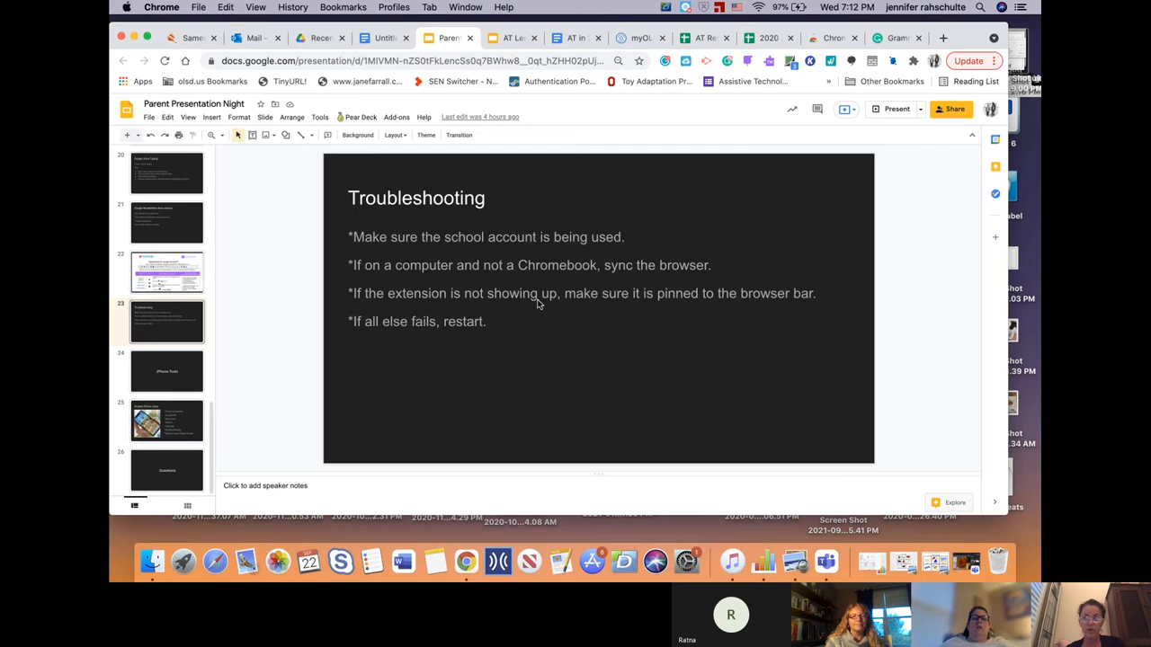
click(914, 62)
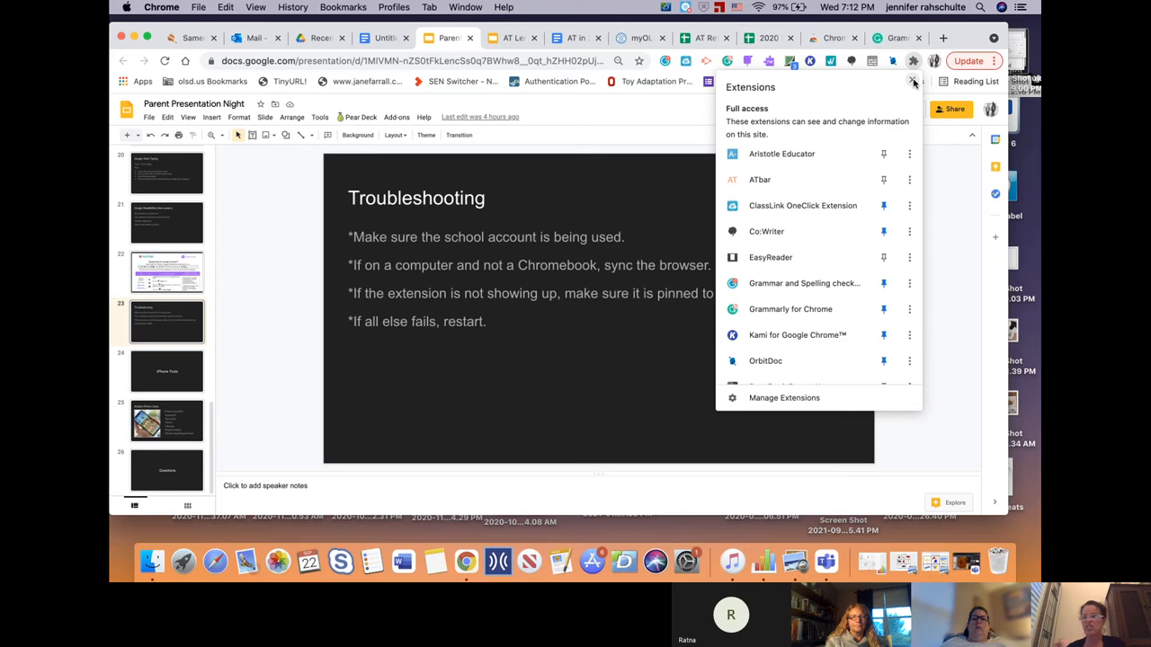
click(504, 320)
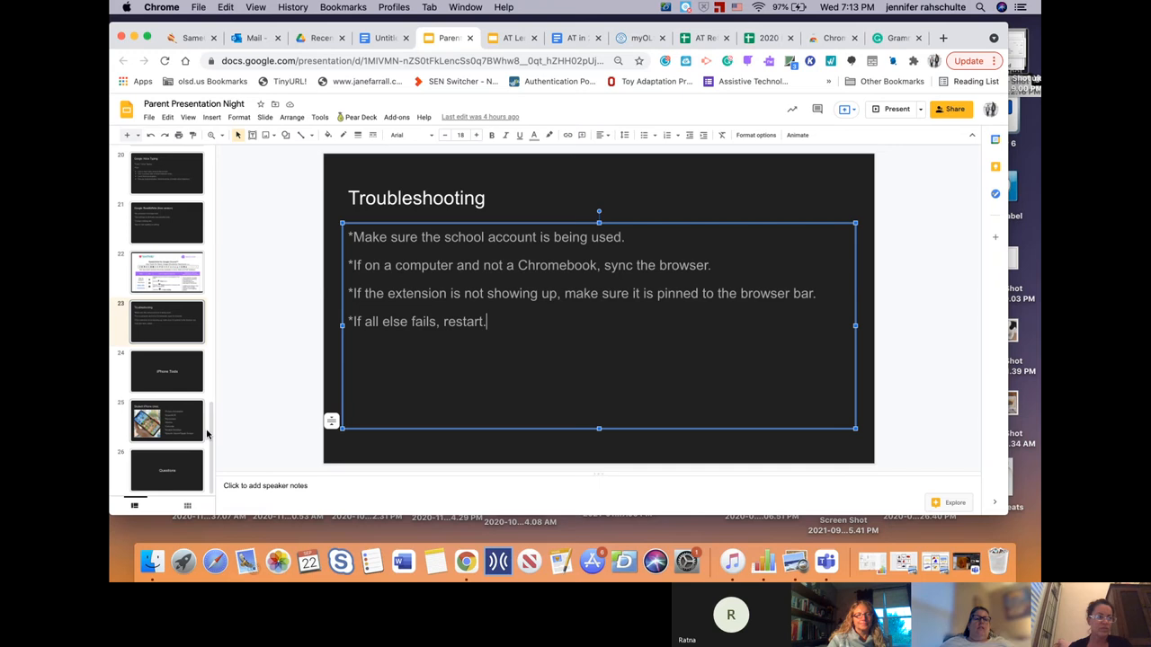
- Show the iPhone Tools section slide, then advance to the Student iPhone Uses slide
click(166, 371)
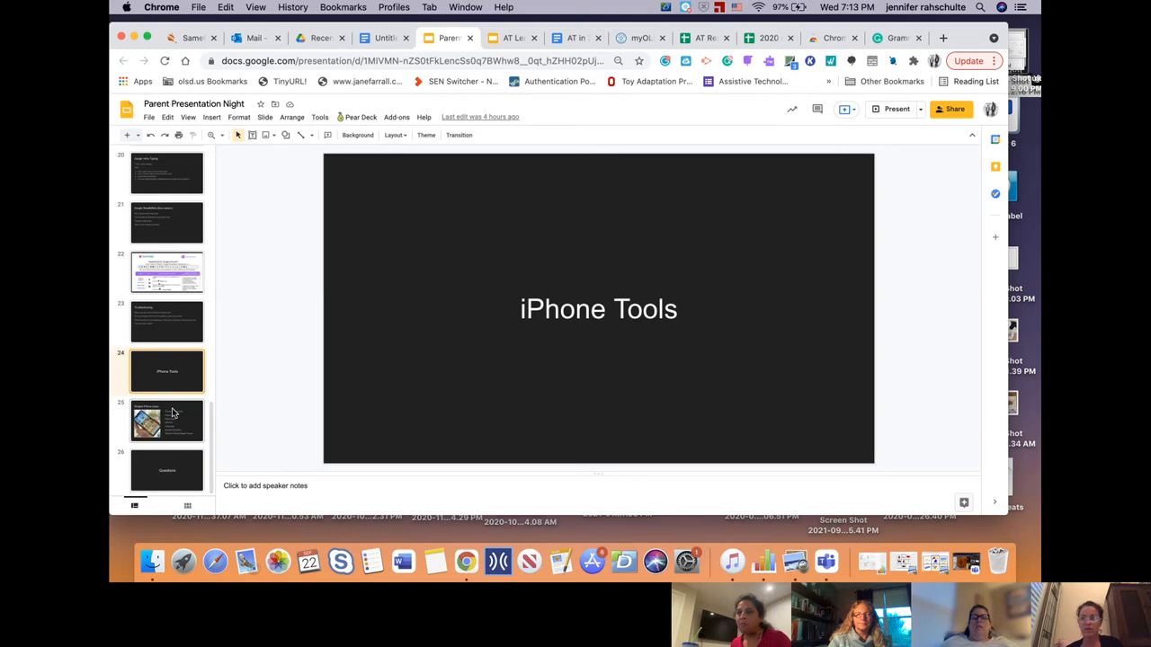
click(165, 421)
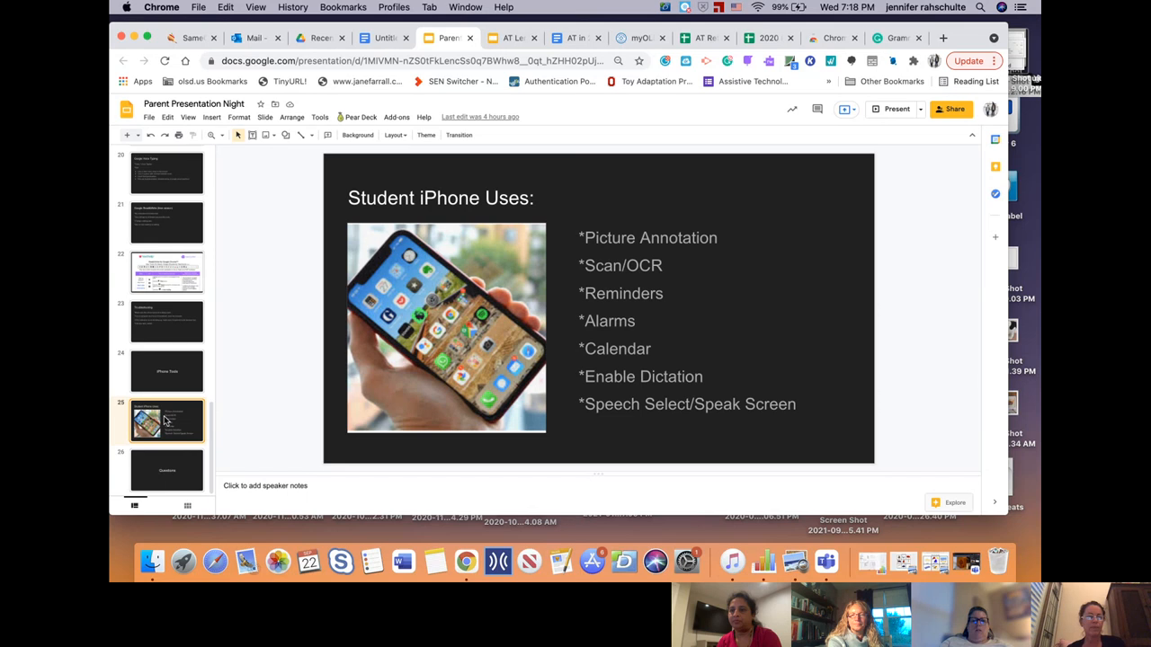
- Show the closing Questions slide, the last slide of the deck
click(165, 472)
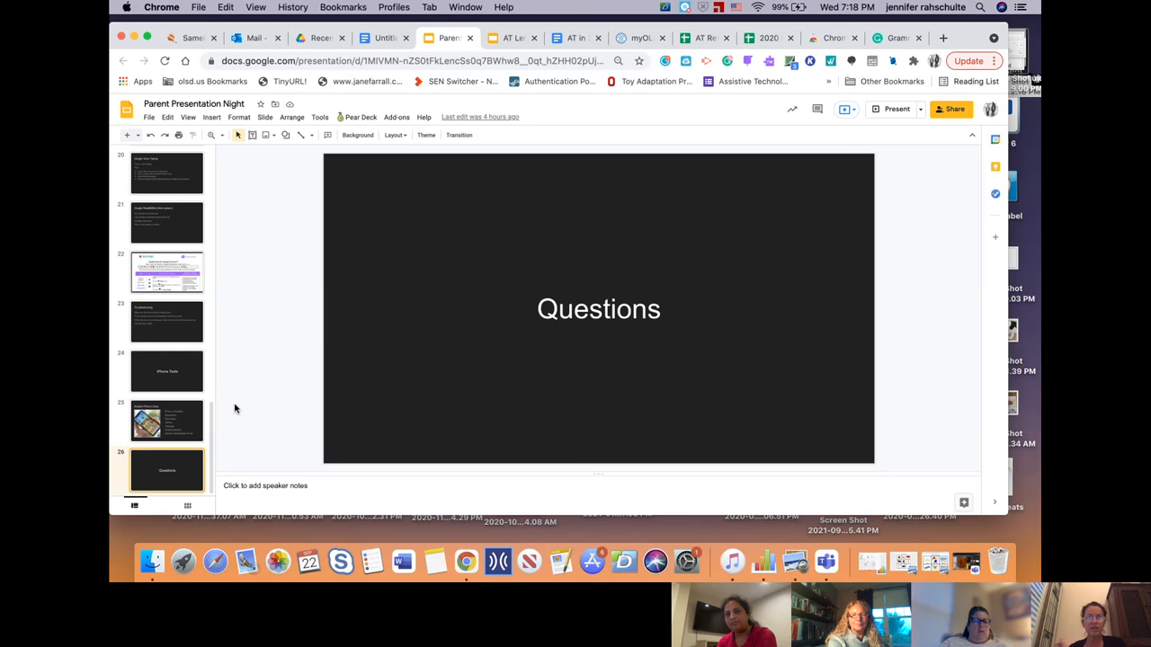